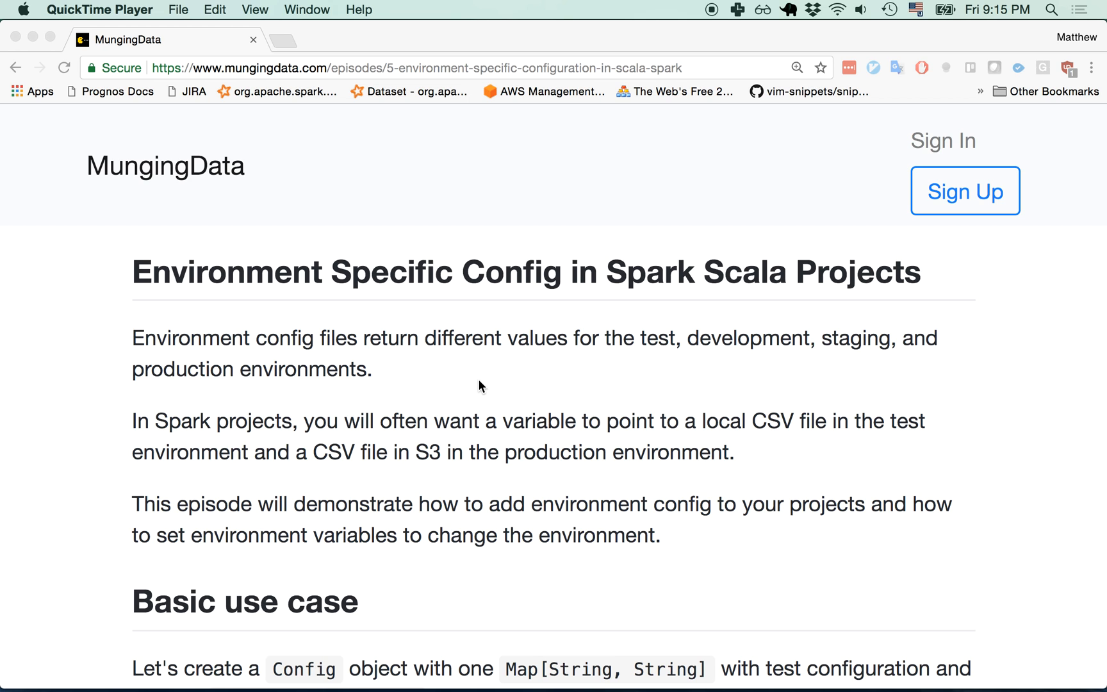
- Bring up the LogisticRegressionSpec test class via Go to Class, searching for 'Logi'
scroll("down", 3)
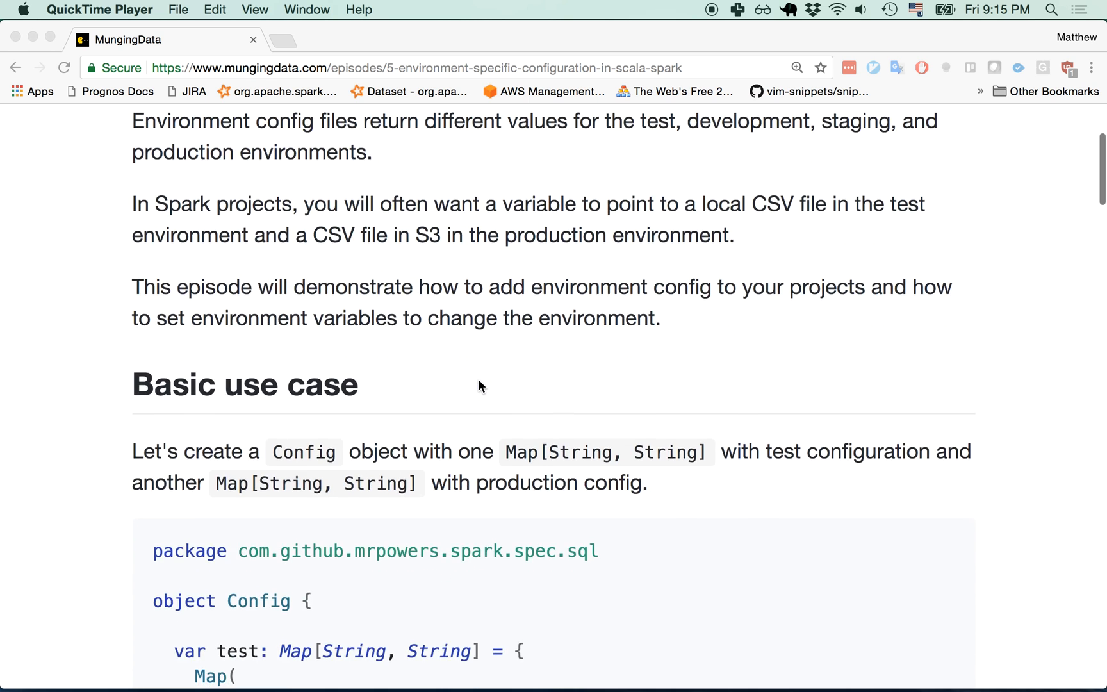
scroll("down", 3)
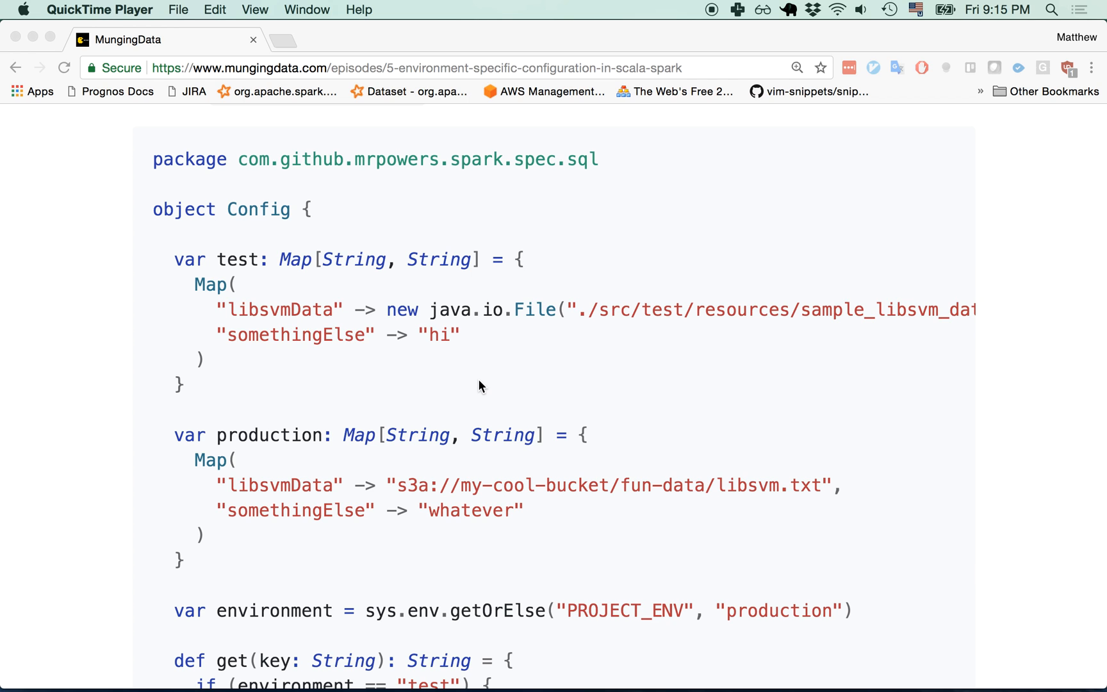
mouse_move(258, 458)
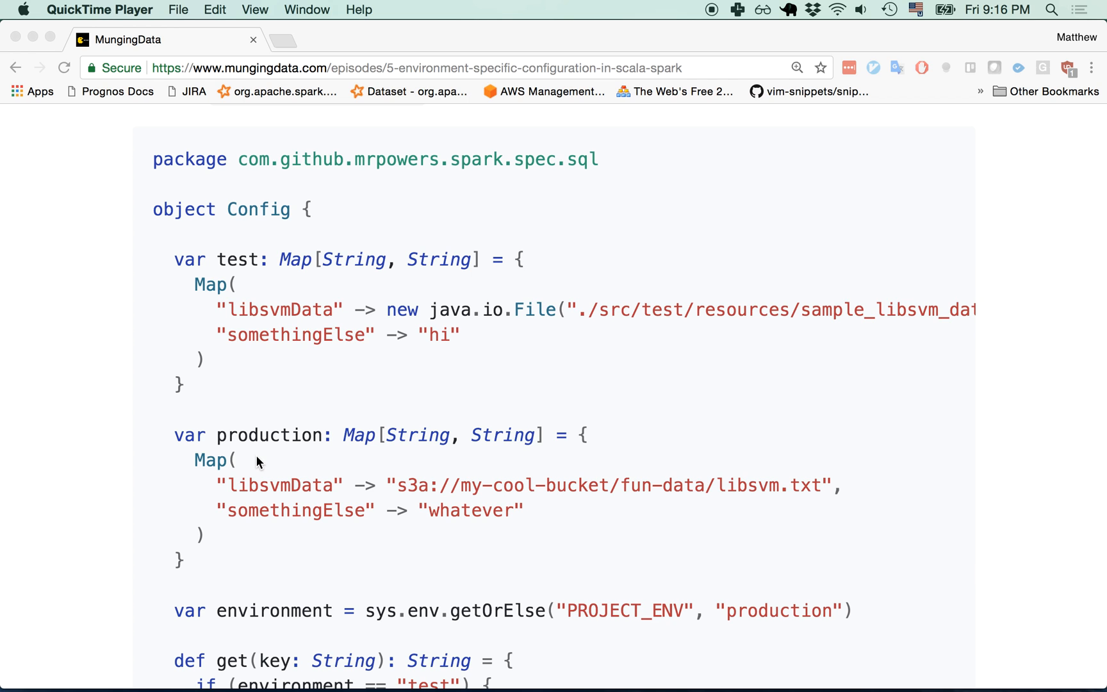
double_click(622, 519)
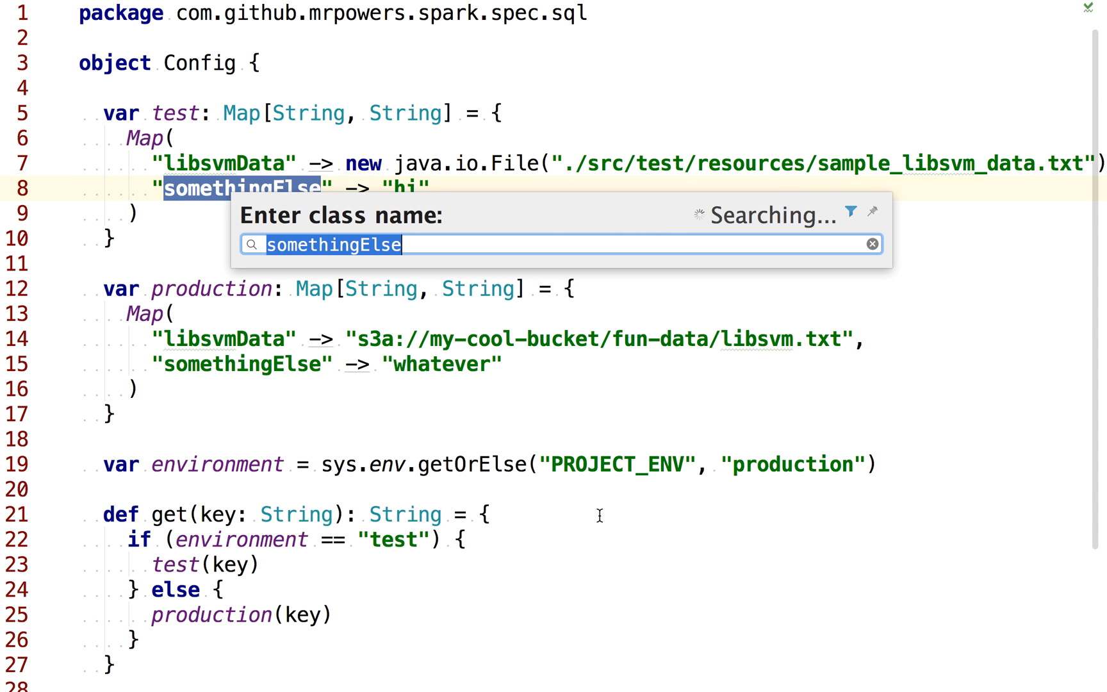
type("Logi")
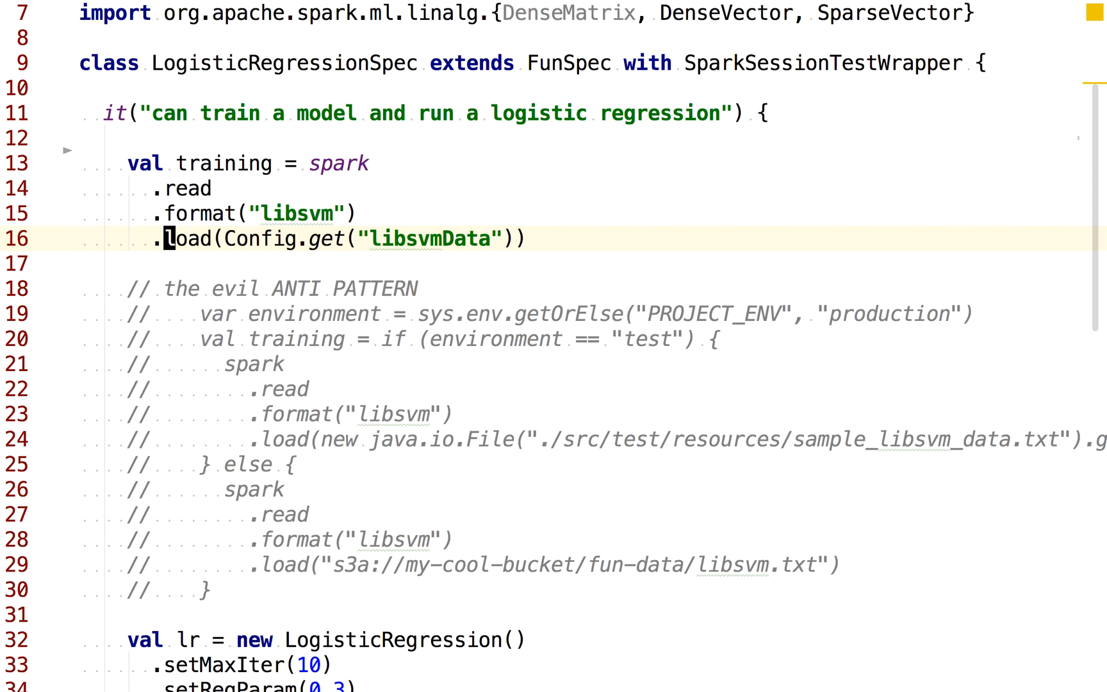
- Select the Config reference in the .load(Config.get(...)) line to navigate to Config.scala
double_click(258, 239)
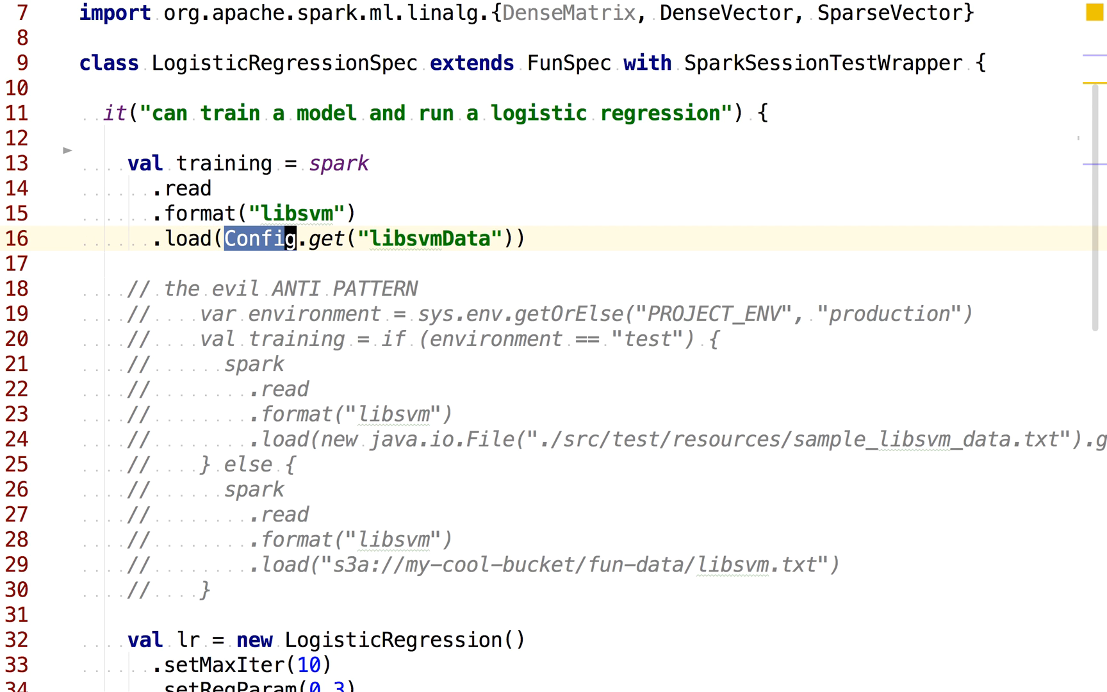
left_click_drag(233, 239, 500, 238)
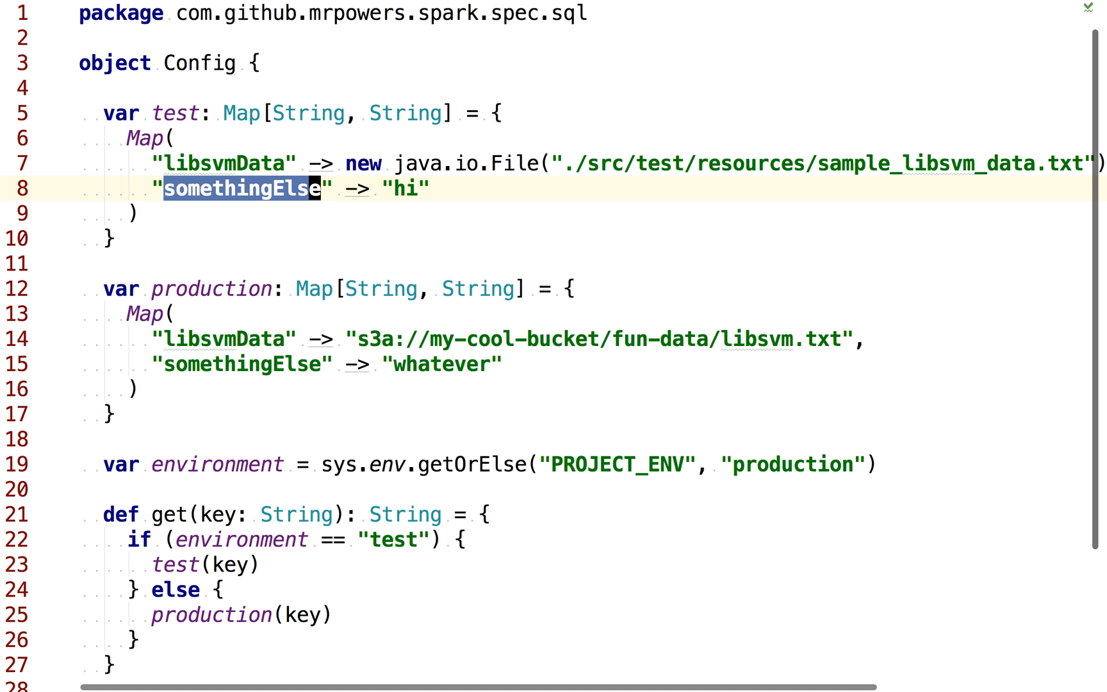
mouse_move(598, 523)
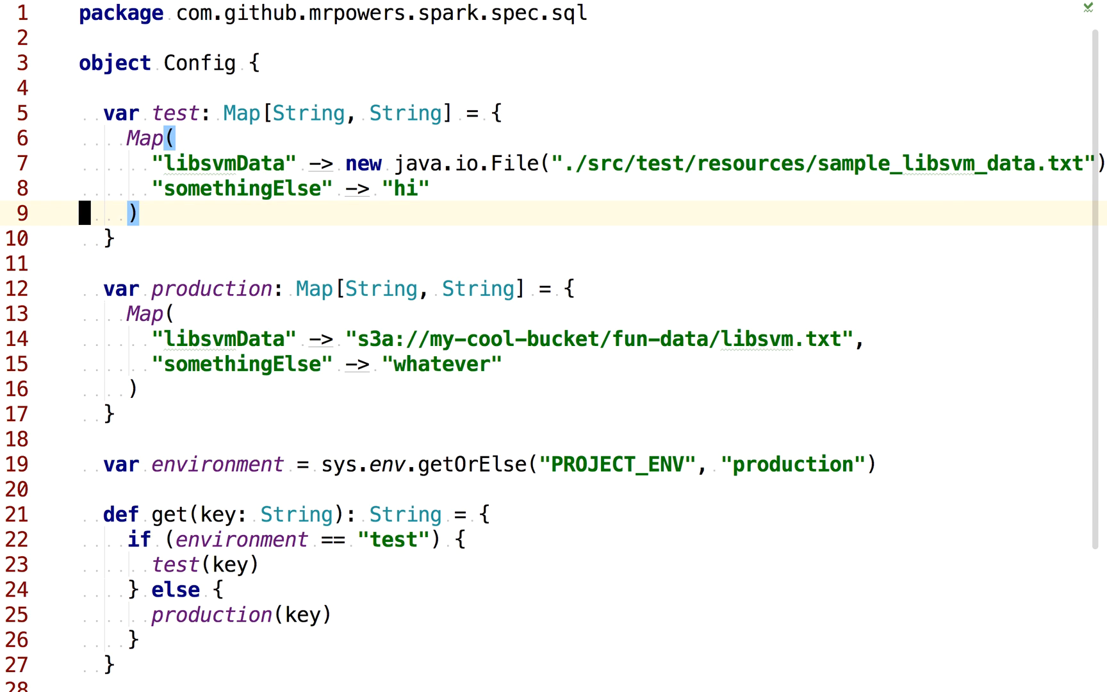
left_click(228, 114)
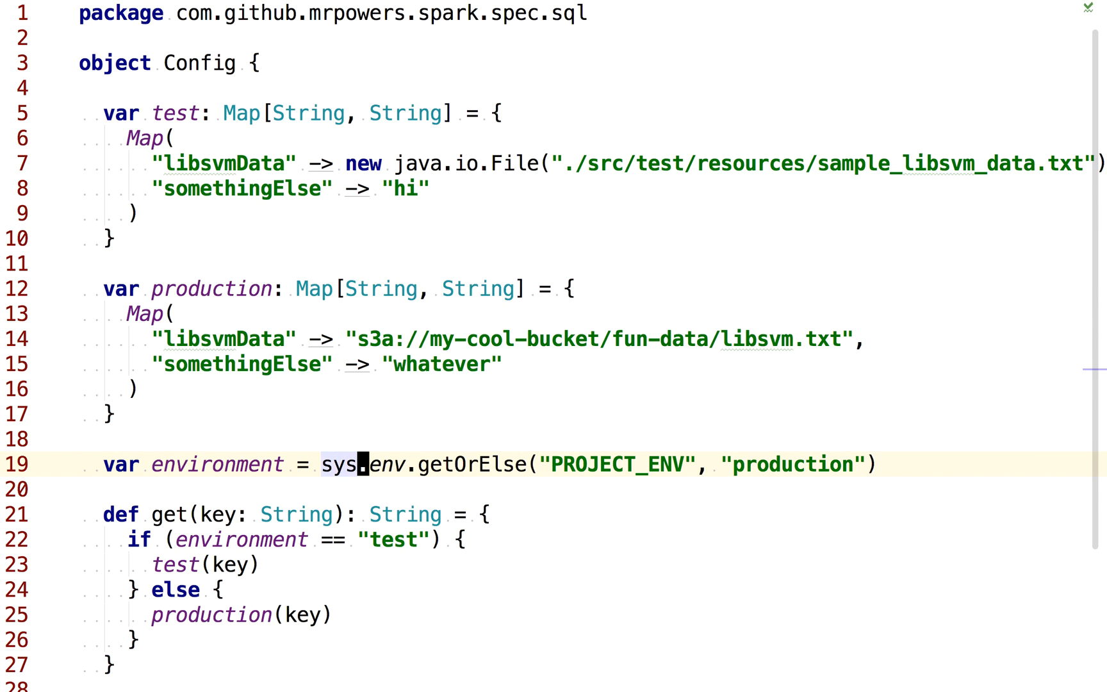
double_click(612, 467)
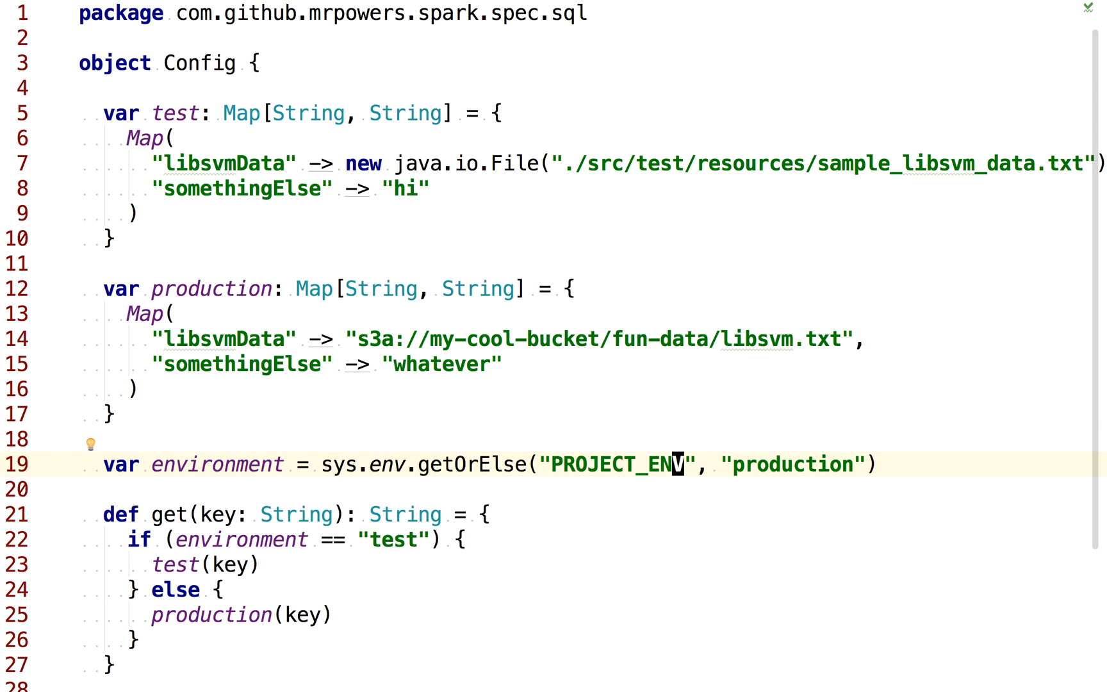
left_click(724, 465)
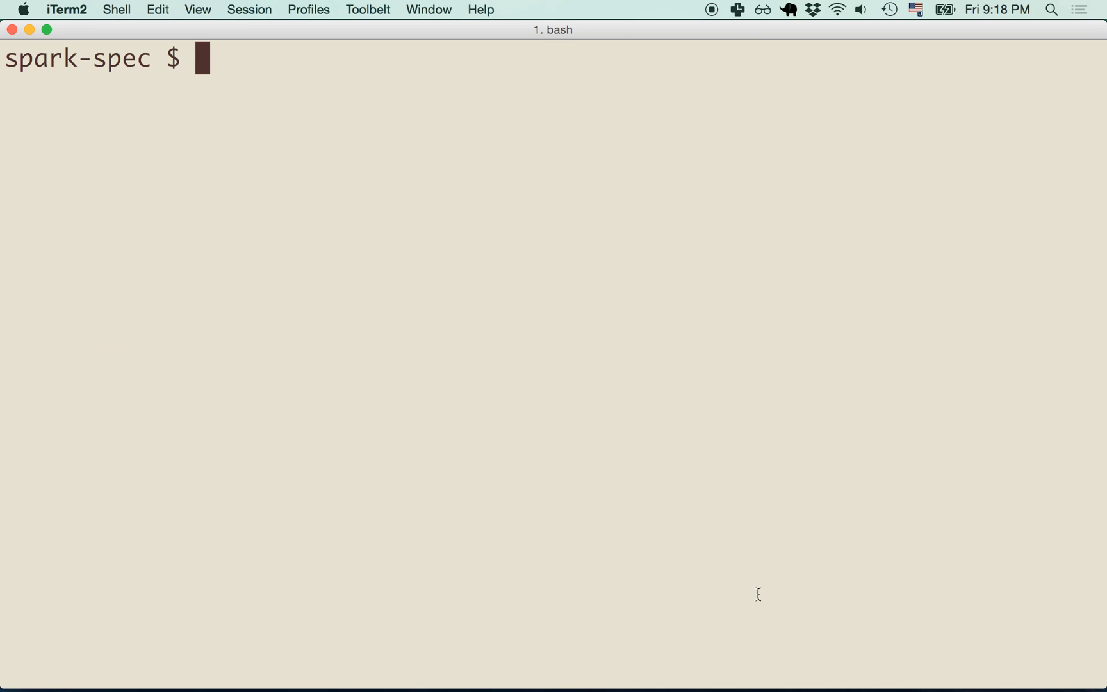
- Run sbt console for the spark-spec project and dismiss the Profiles window
type("c")
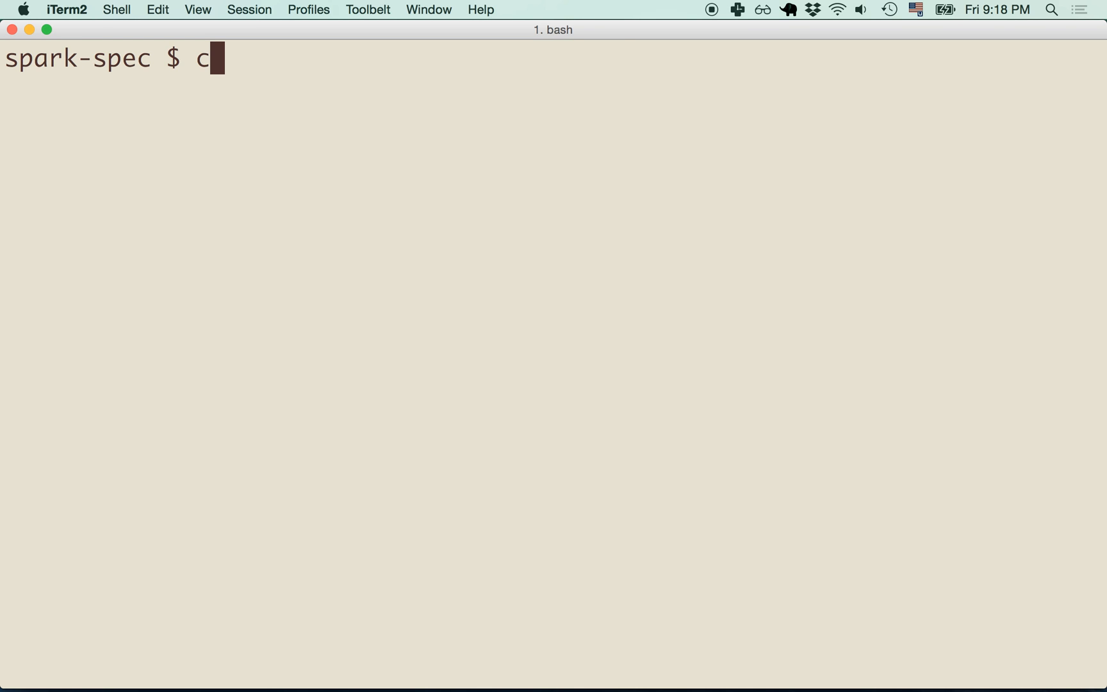
type("sbt consolo")
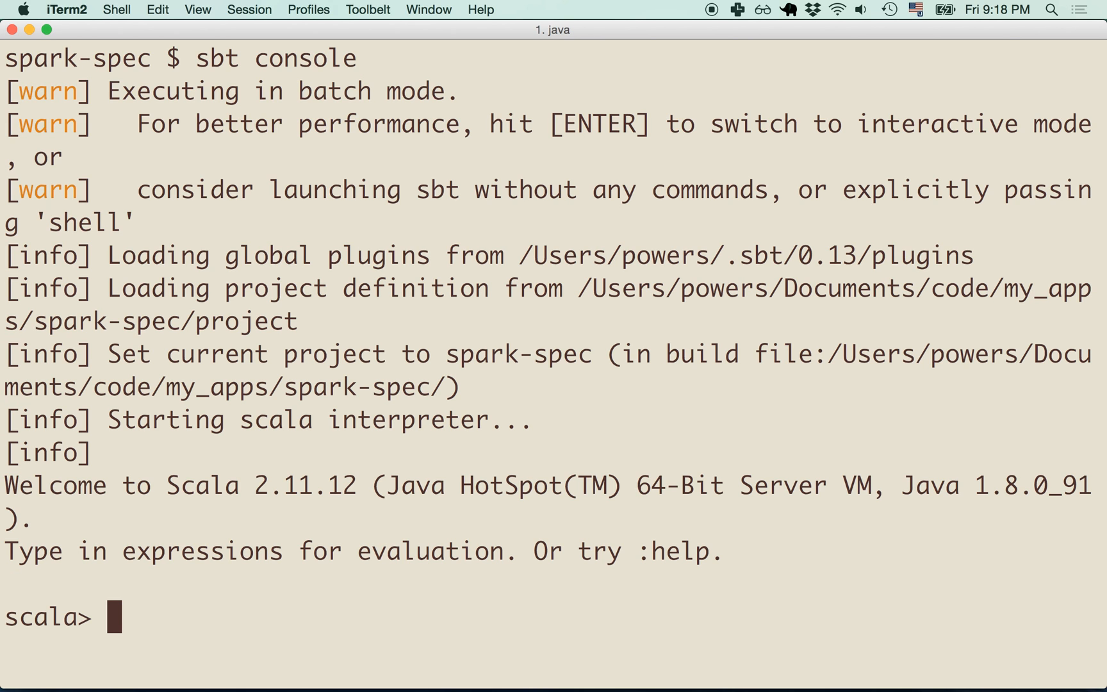
left_click(309, 10)
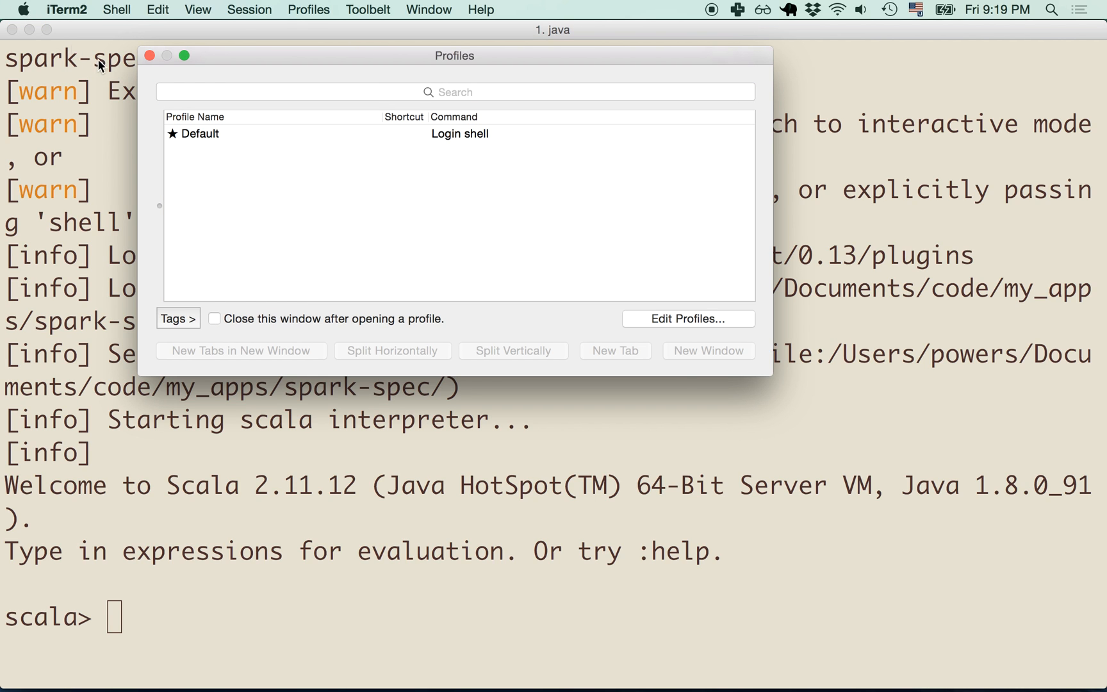
left_click(149, 56)
type("impor t")
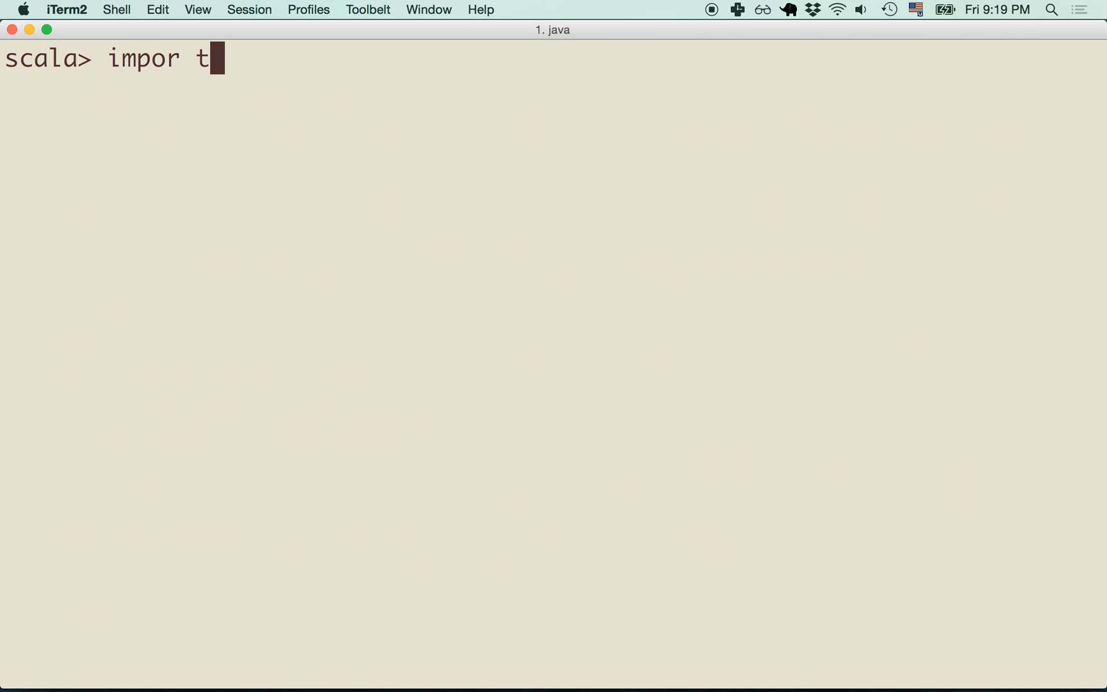
- Import com.github.mrpowers.spark.spec.sql.Config and evaluate Config.get("libsvmData"), returning the s3a production path
type("com.github.mrpowers.spark.spec.sql.Config")
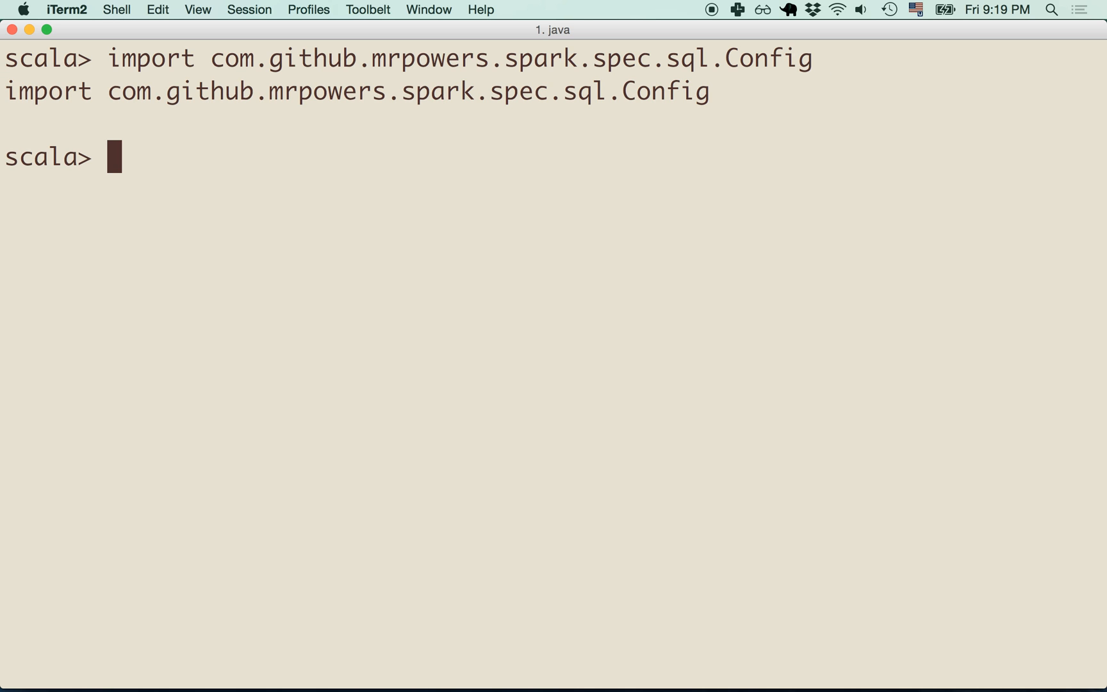
type("Config.get")
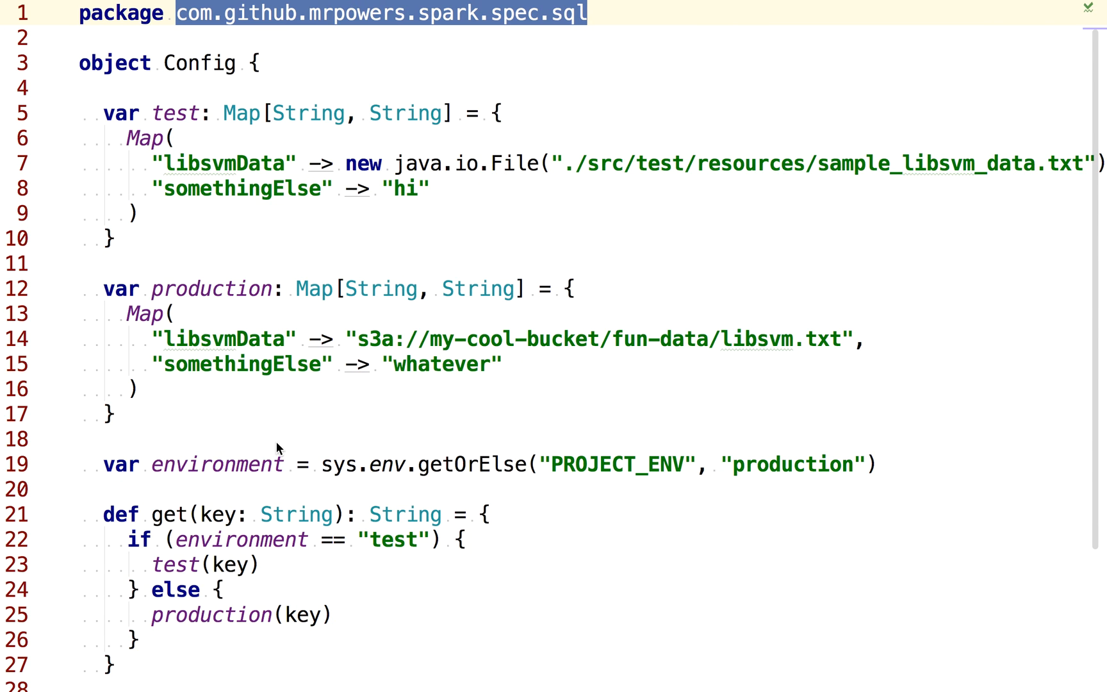
mouse_move(212, 224)
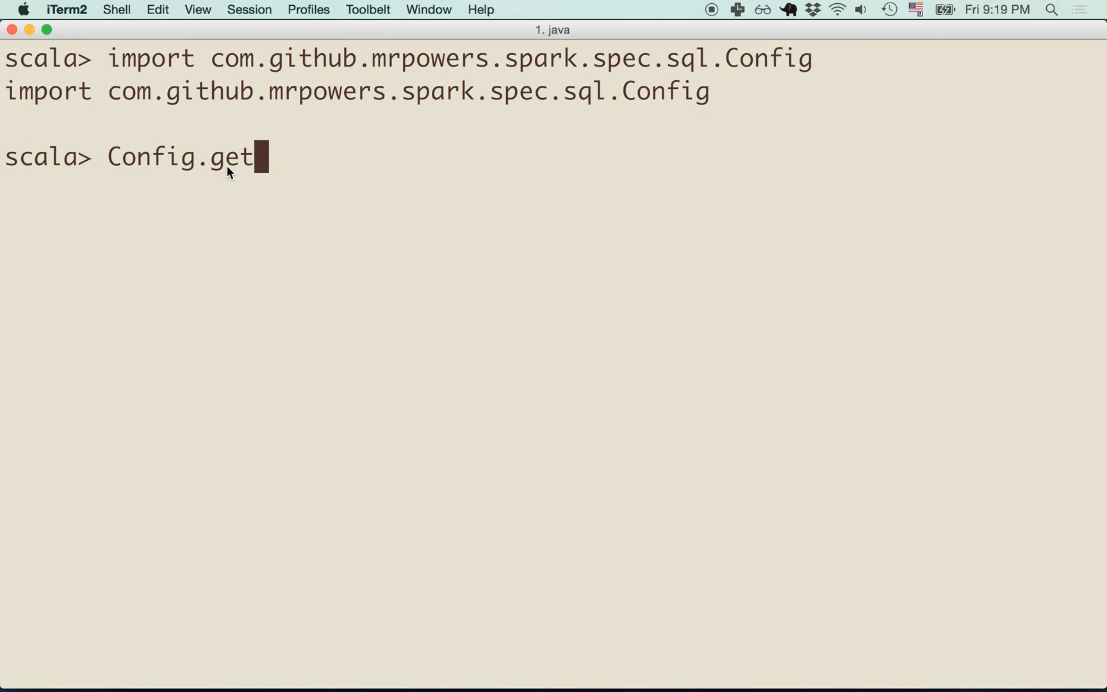
type("(\"")
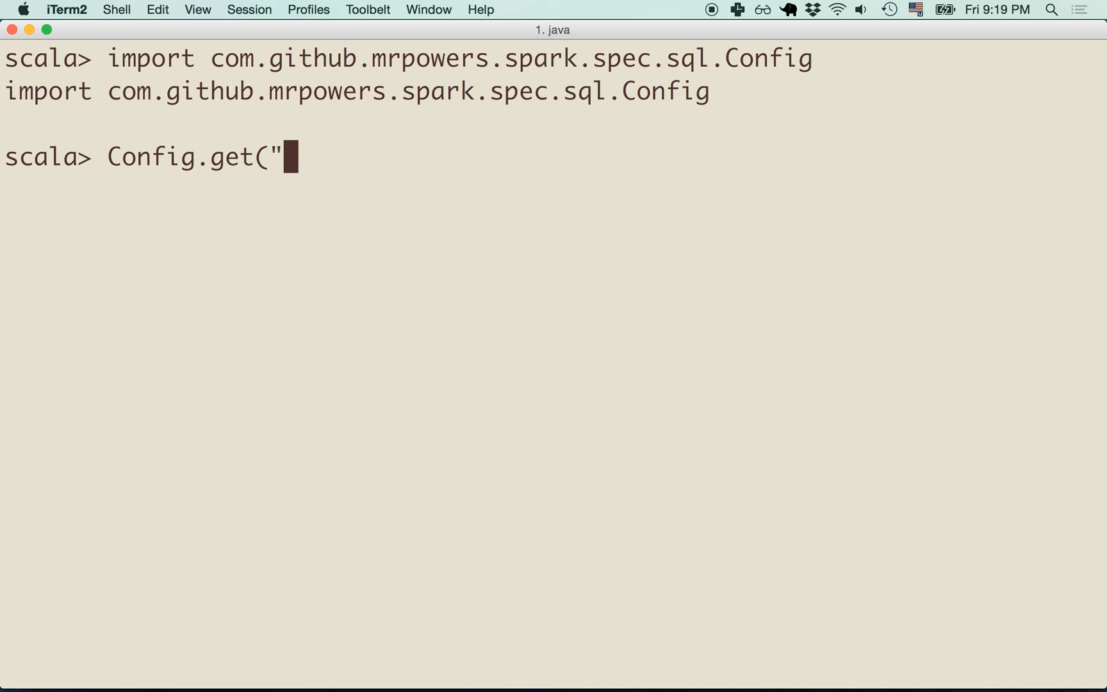
type("libsvmData\")")
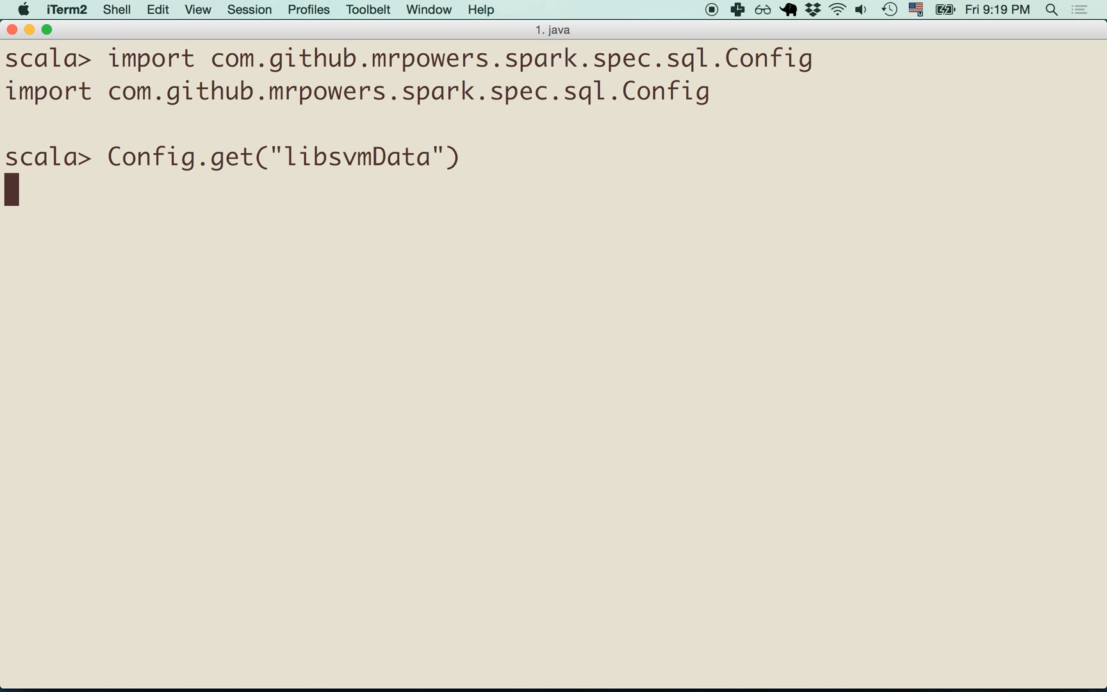
key("Return")
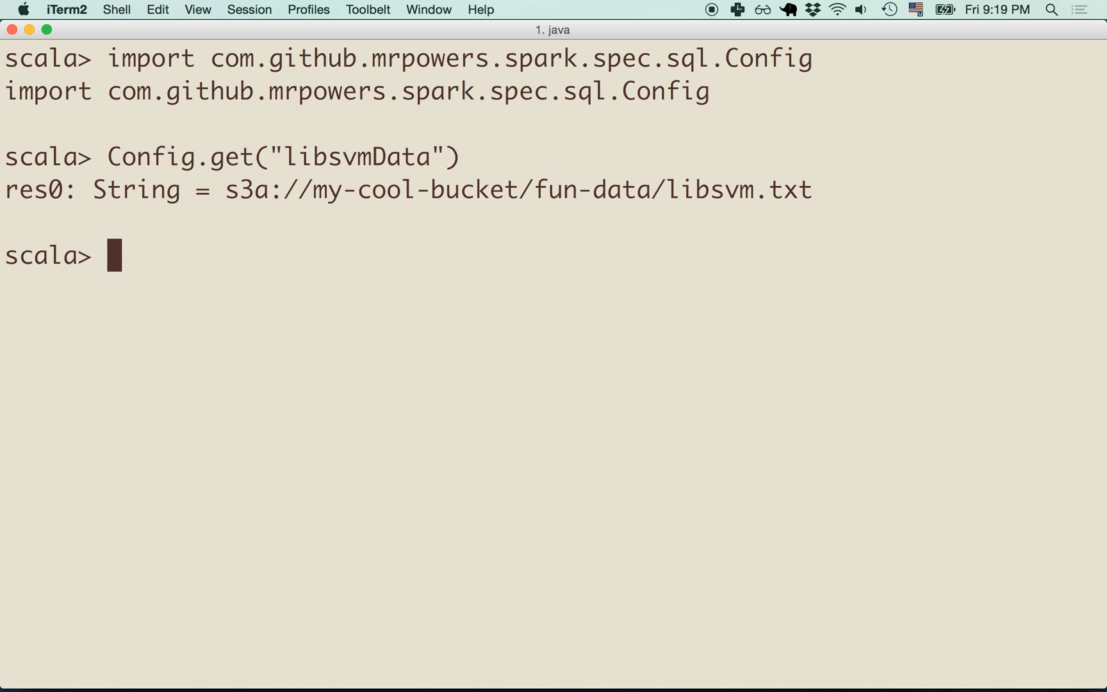
- Quit the Scala console back to bash with :quit
type(":qui")
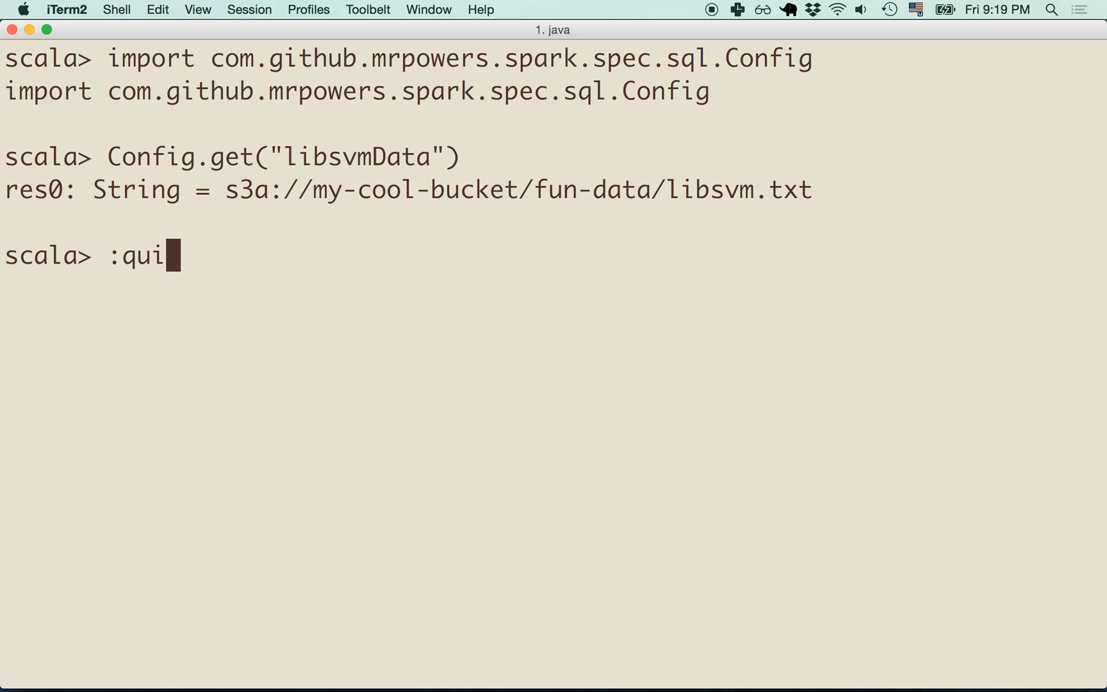
key("Return")
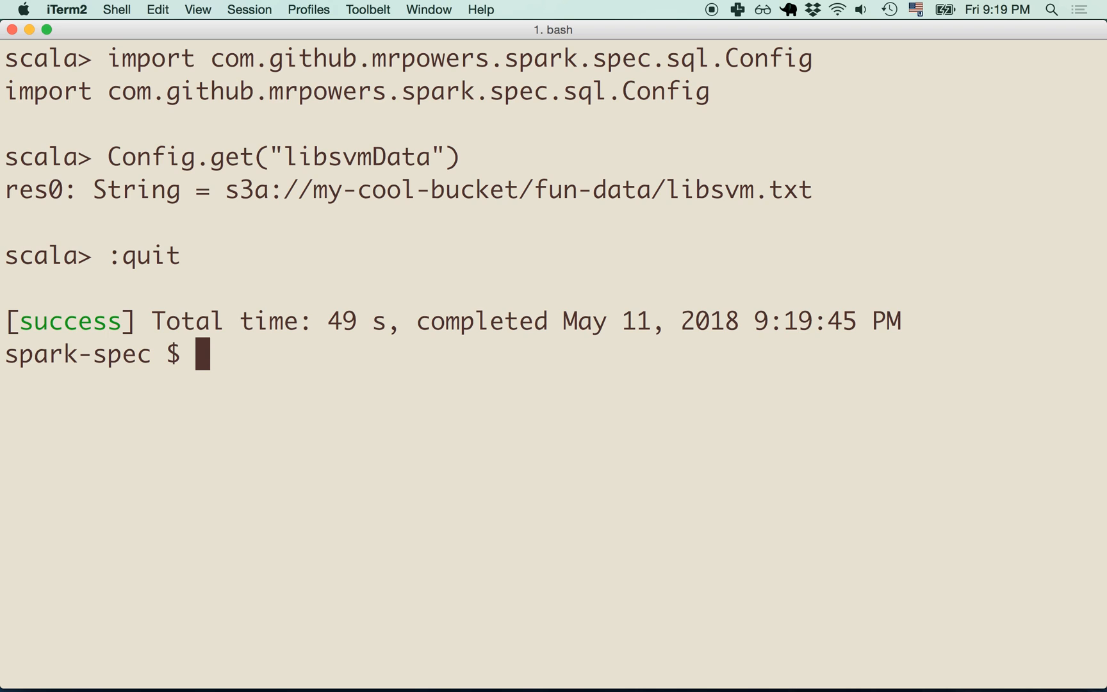
- Launch the Scala console with PROJECT_ENV=test sbt console
type("sbt console")
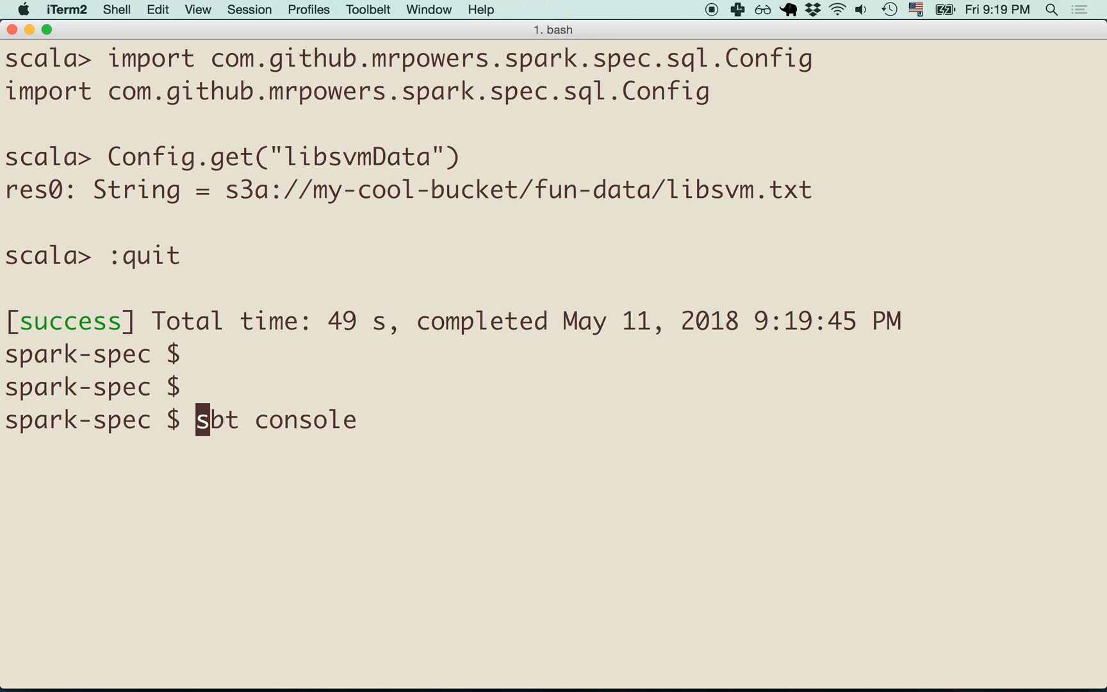
type("PROJECT_ENV=test")
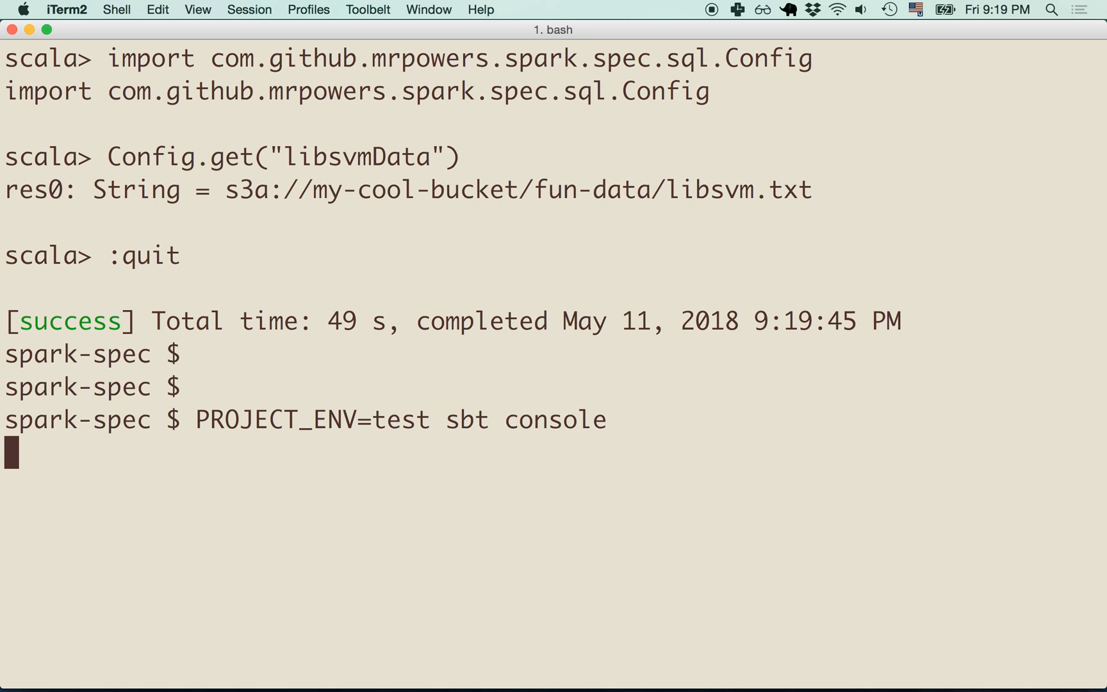
key("Return")
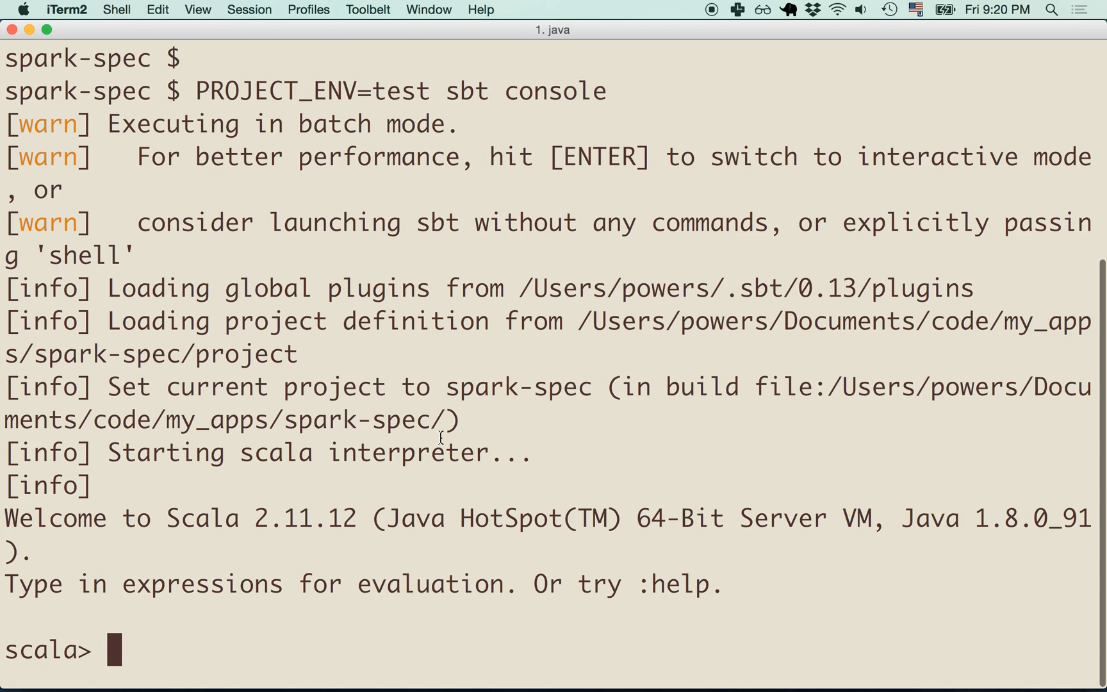
- Import Config and evaluate Config.get("libsvmData"), now resolving to the local sample_libsvm_data.txt
type(":quit")
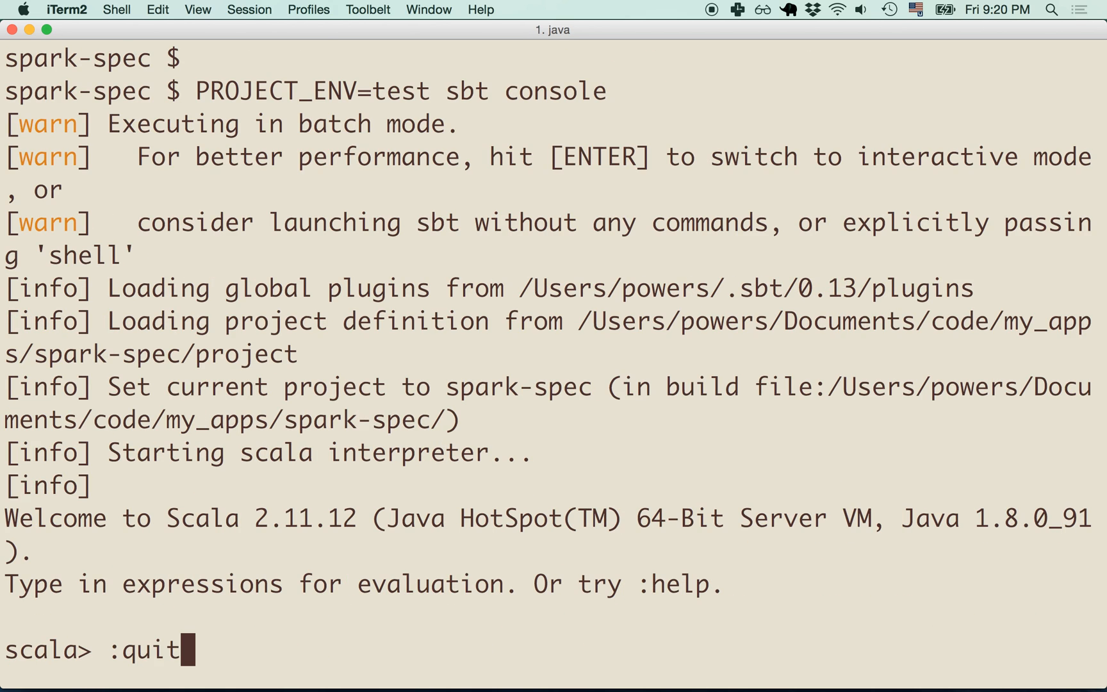
type("import com.github.mrpowers.spark.spec.sql.Config")
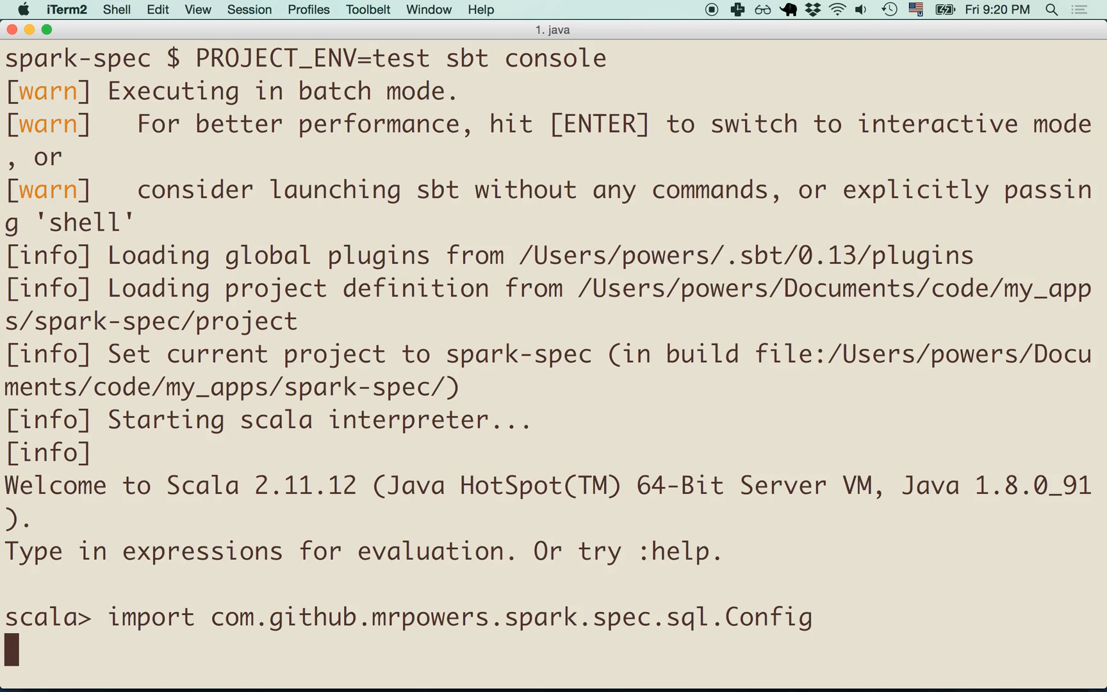
type("Config.get(\"libsvmData\")")
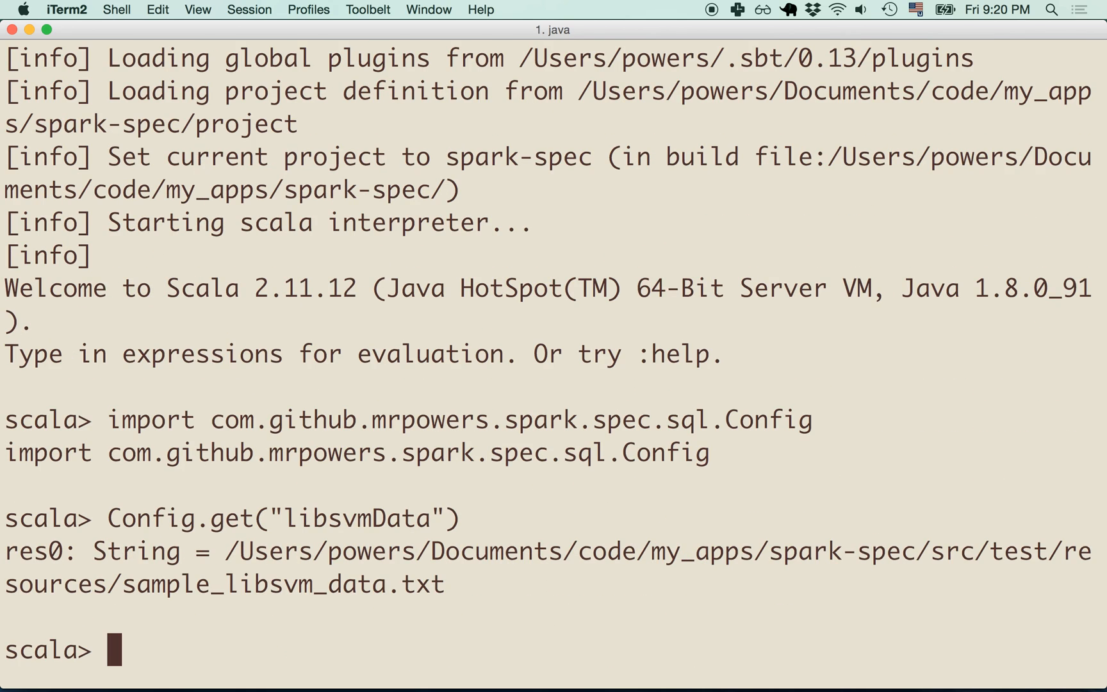
mouse_move(308, 459)
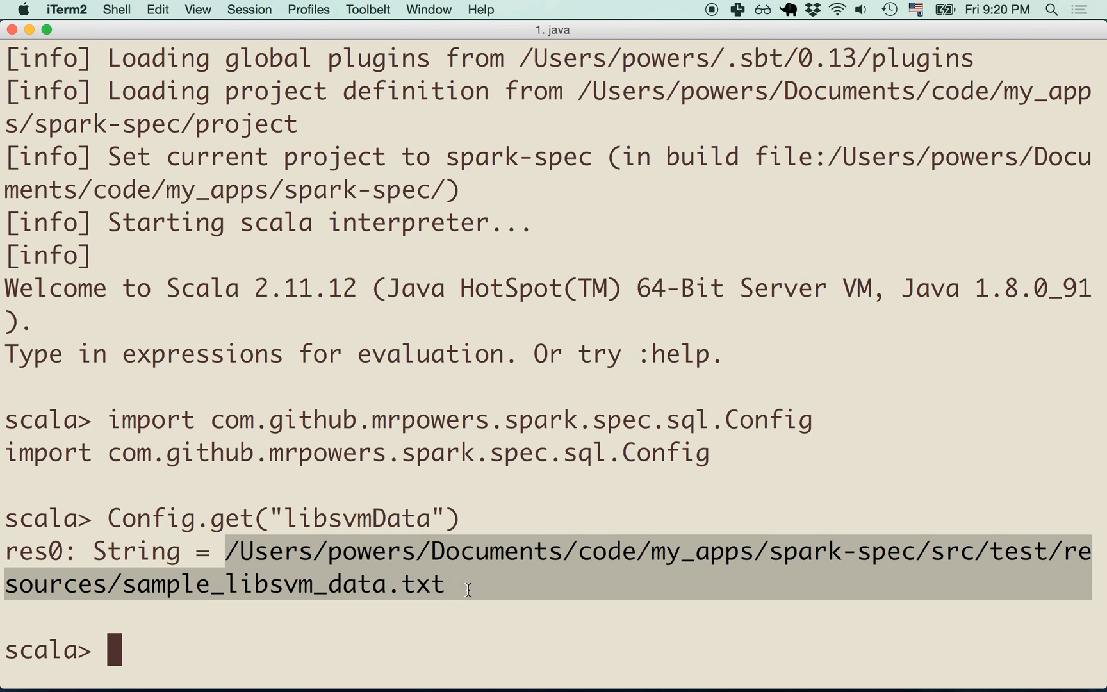
mouse_move(1019, 538)
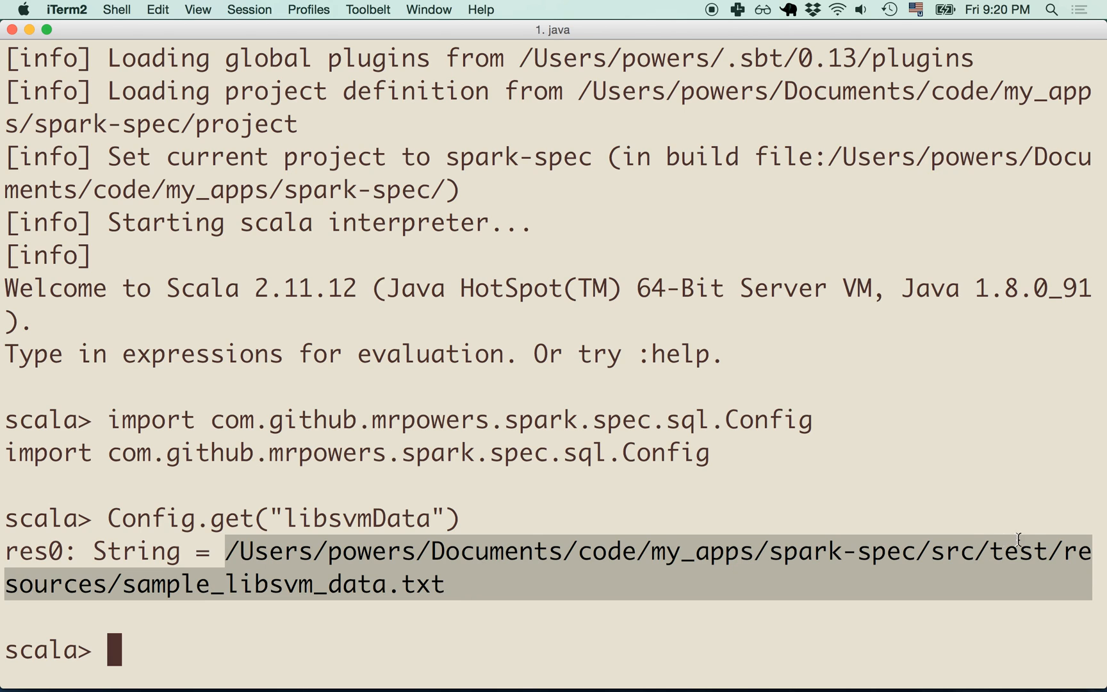
mouse_move(330, 589)
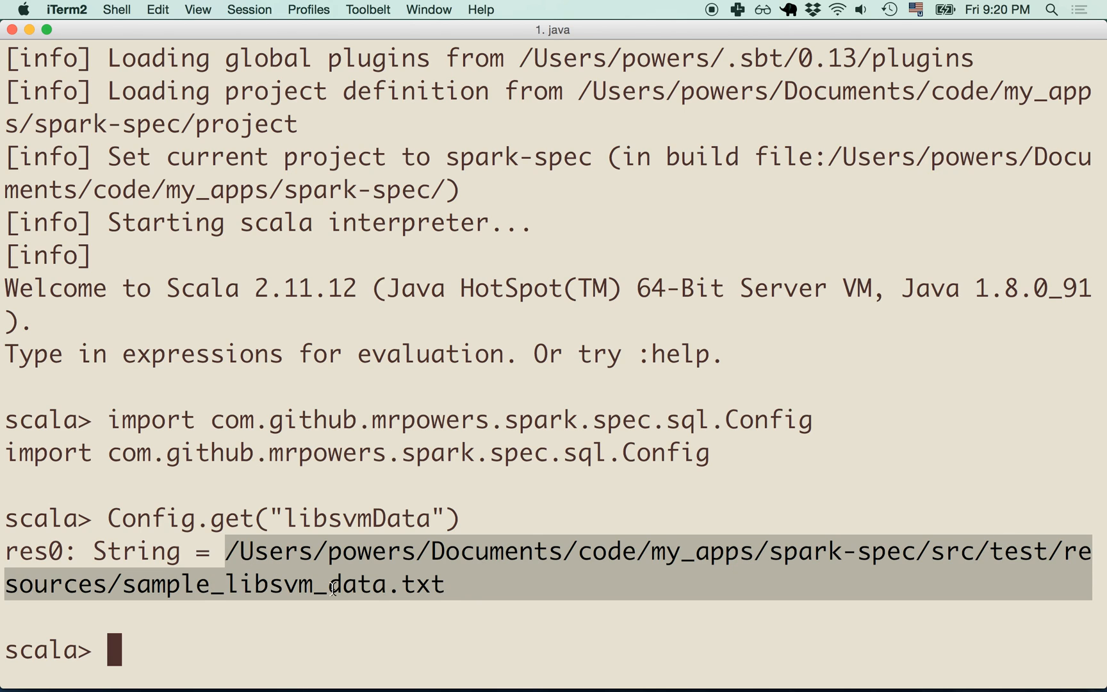
mouse_move(474, 574)
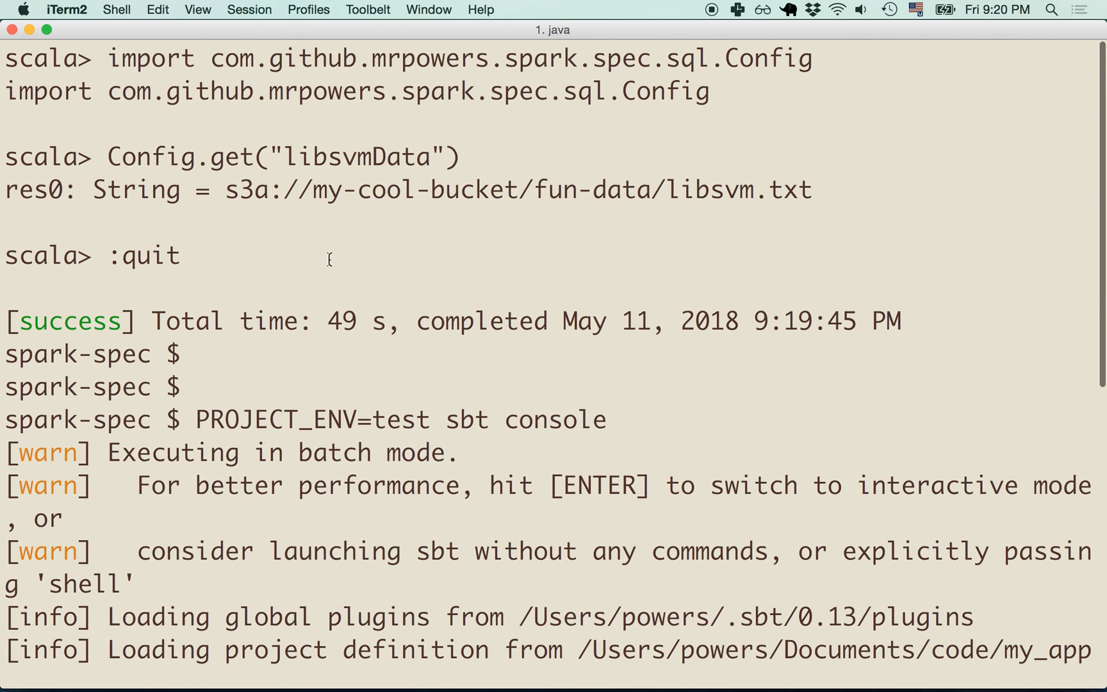
left_click_drag(285, 190, 811, 190)
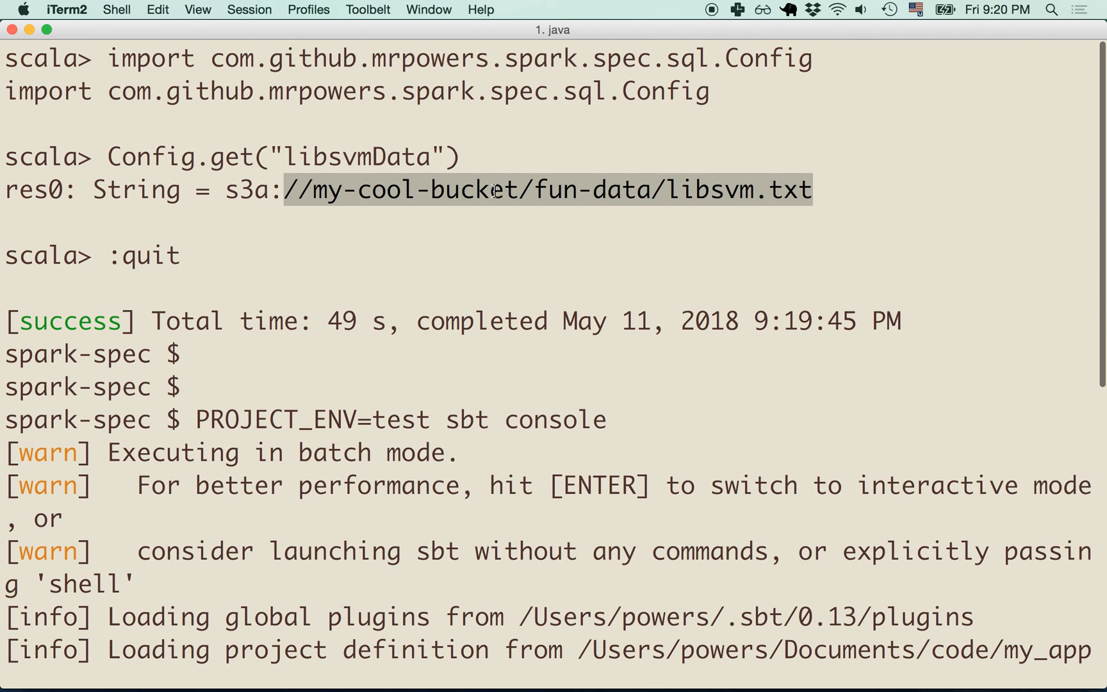
scroll("down", 3)
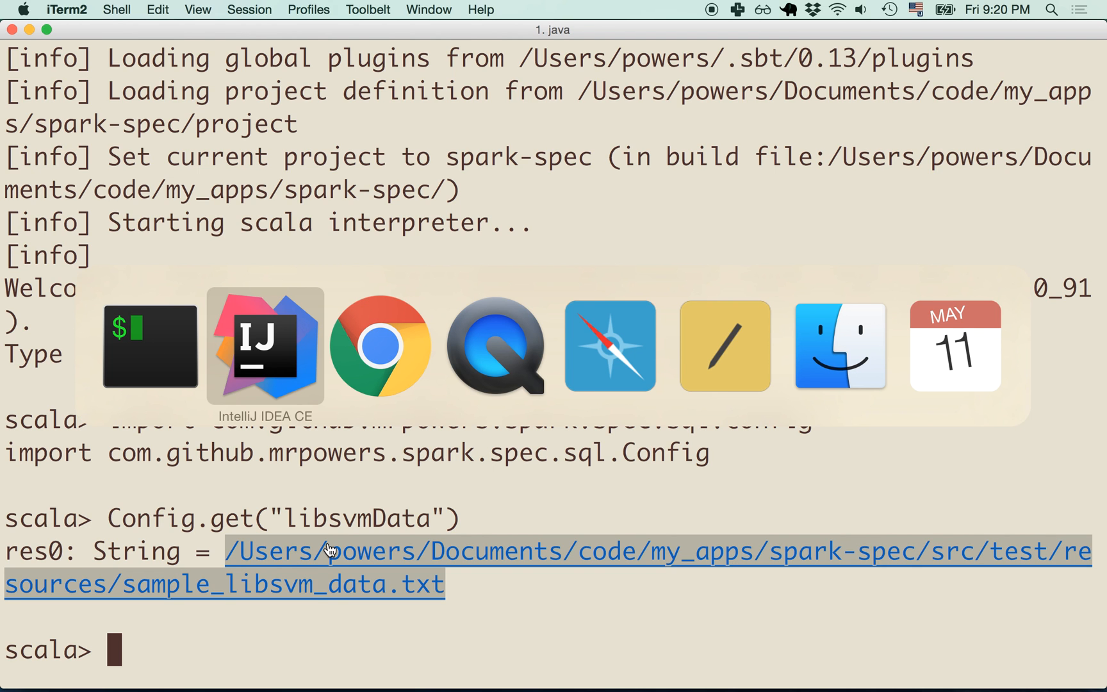
- Scroll the Project tree to src/test/resources and open LogisticRegressionSpec under test/scala
left_click(264, 347)
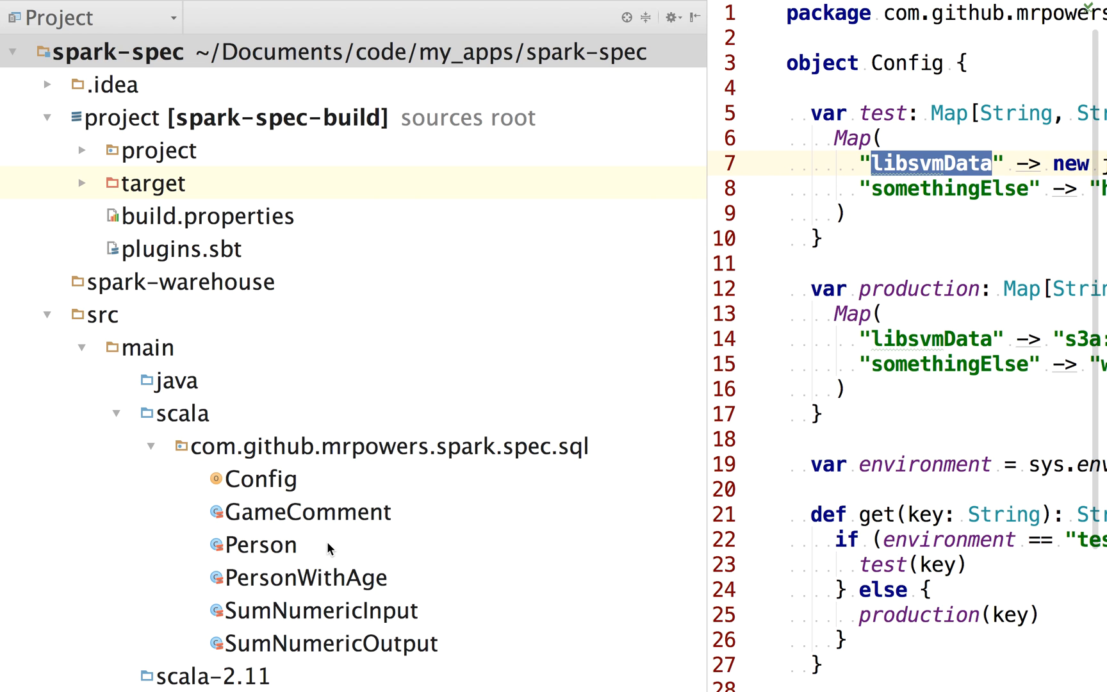
scroll("down", 3)
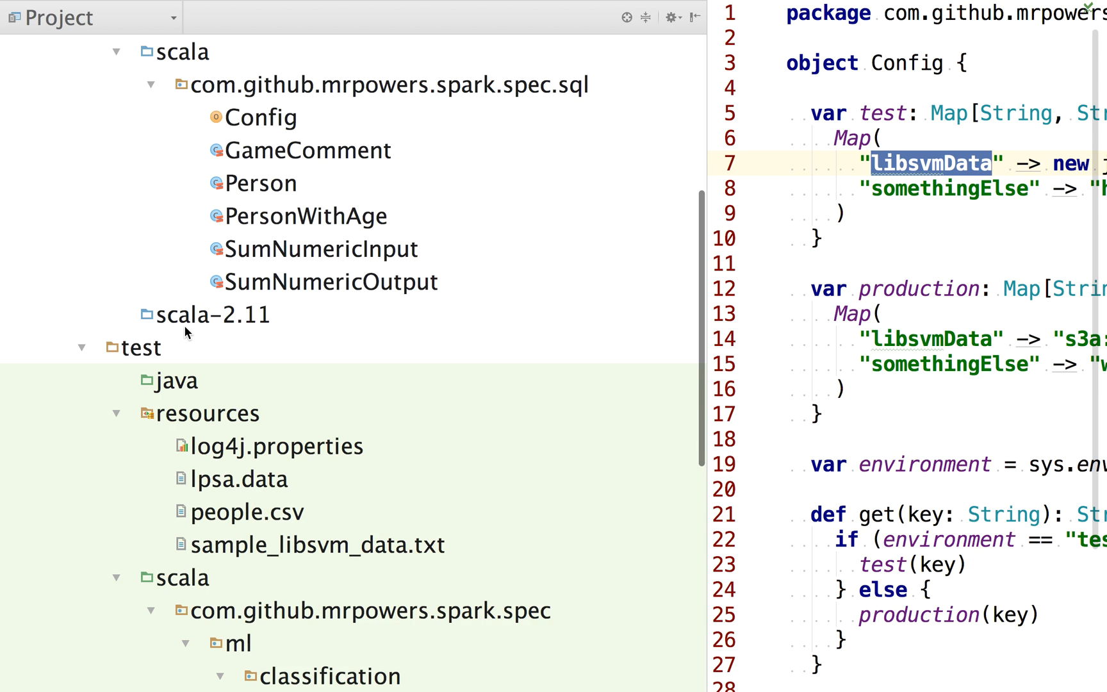
scroll("down", 3)
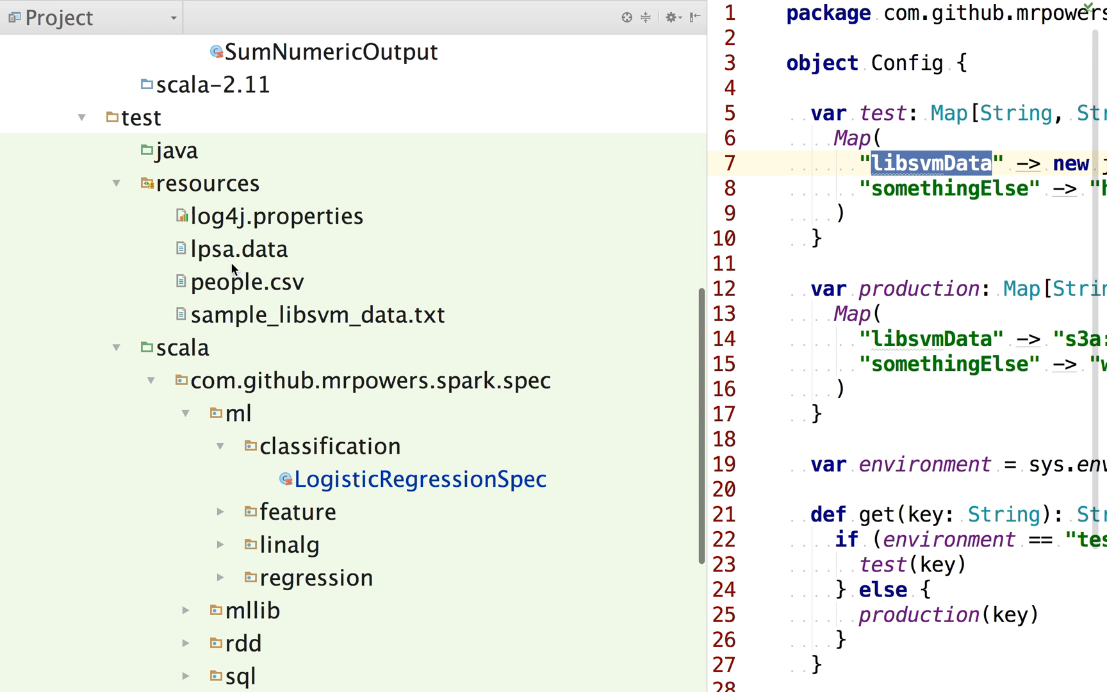
mouse_move(416, 313)
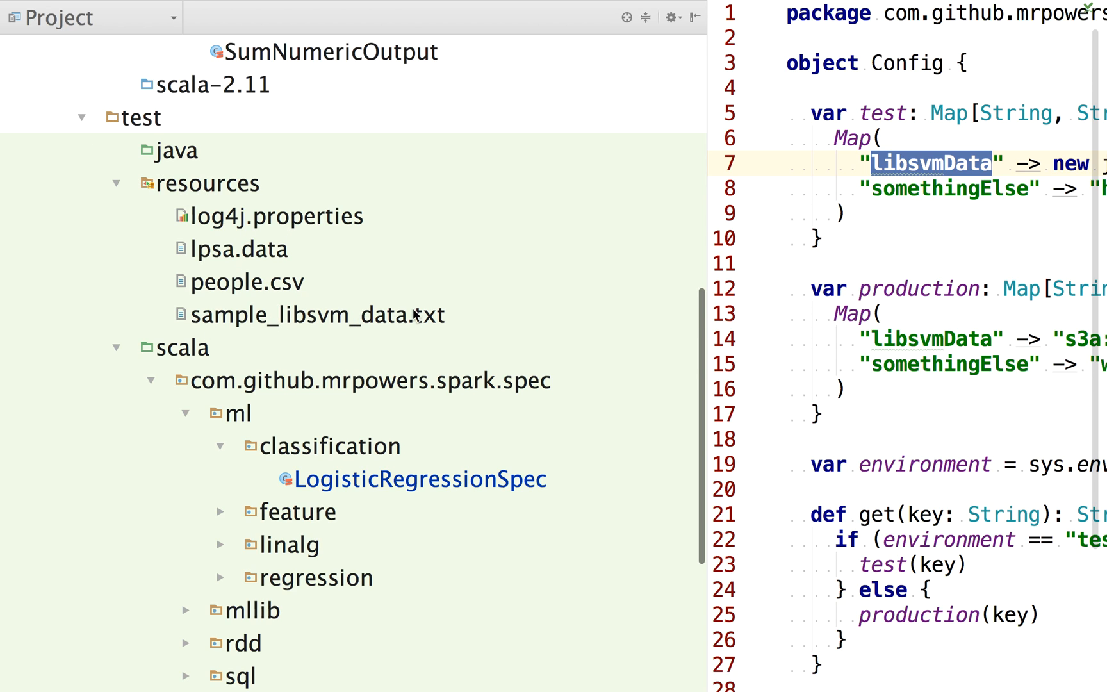
mouse_move(510, 349)
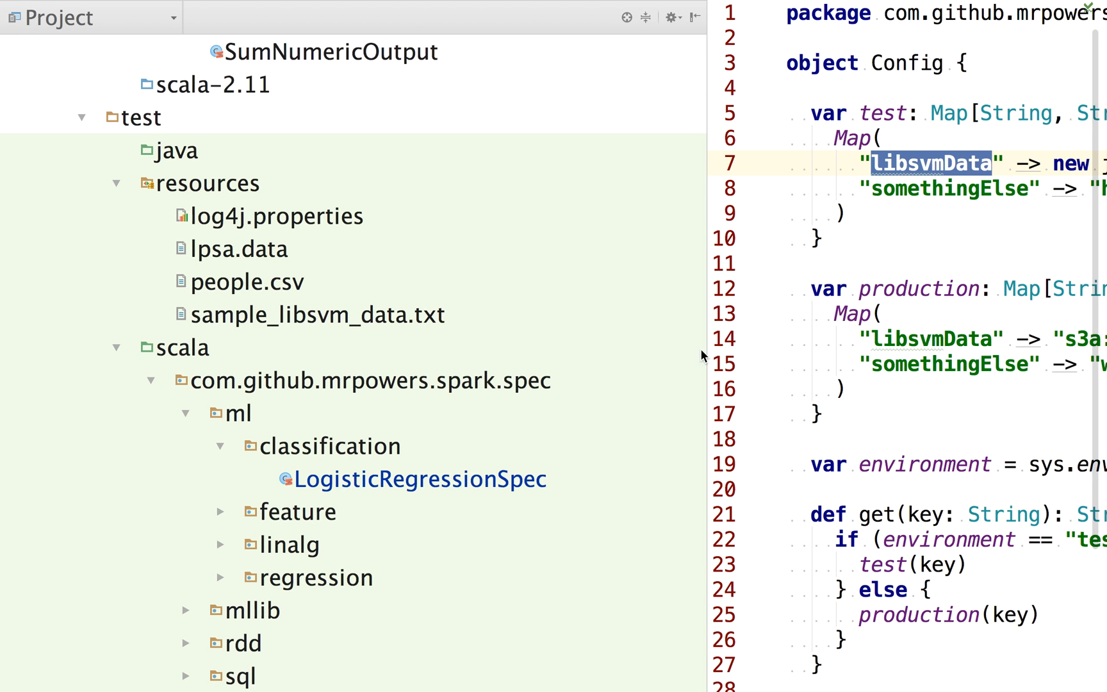
left_click(945, 363)
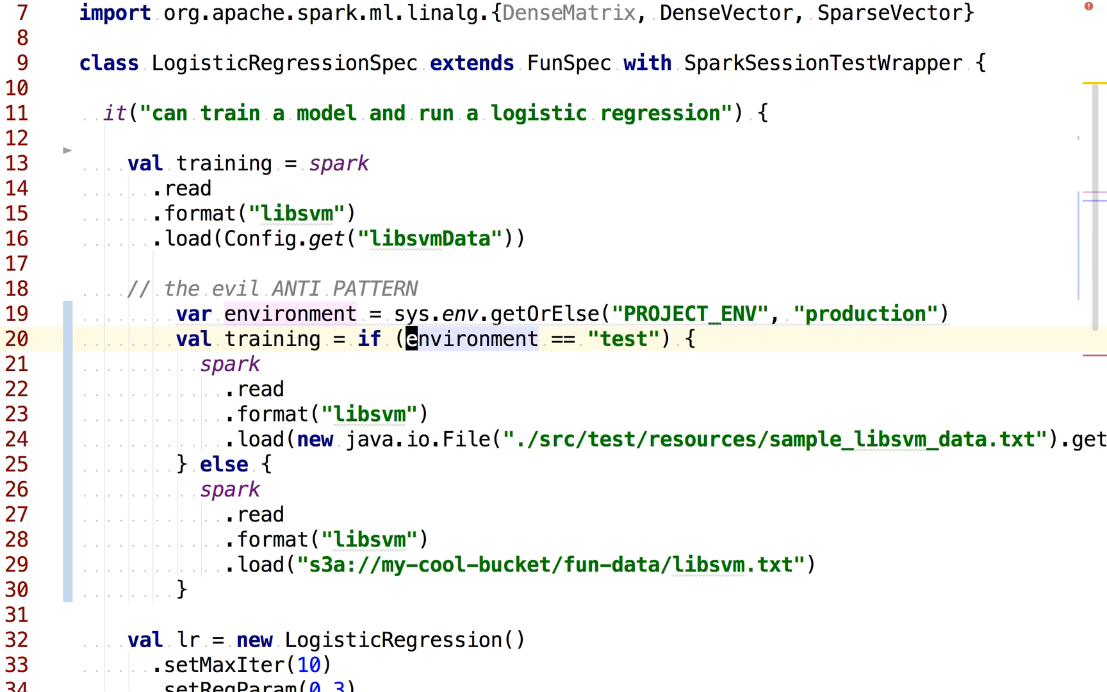
- Comment out the inline PROJECT_ENV if/else anti-pattern block on lines 19–30
left_click(447, 438)
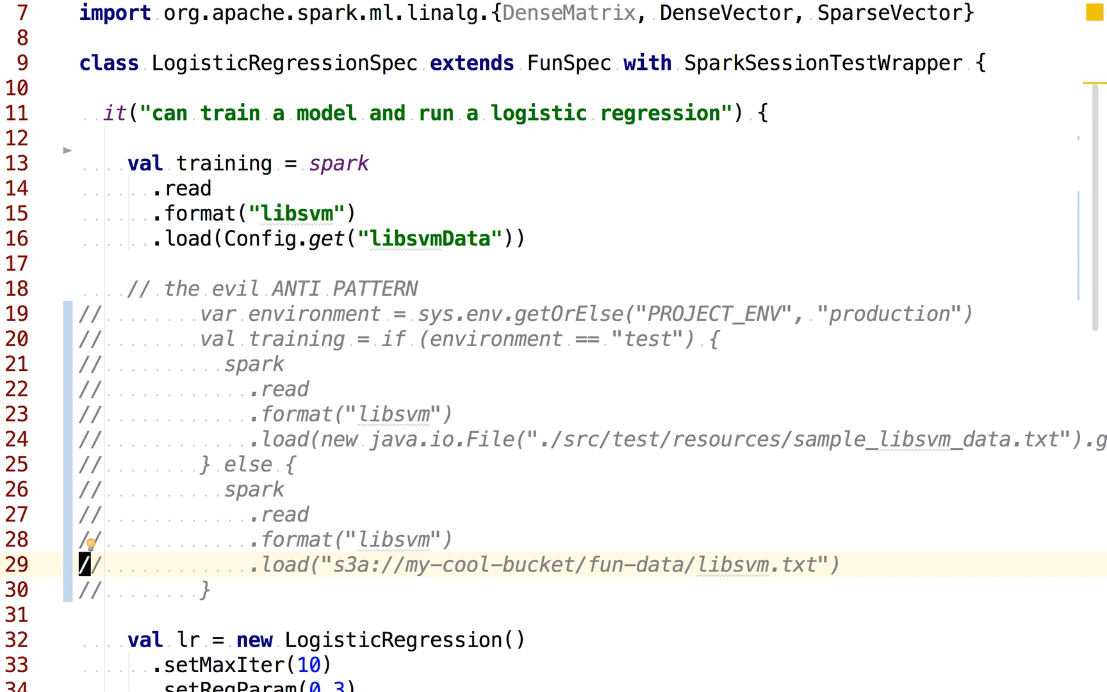
mouse_move(648, 317)
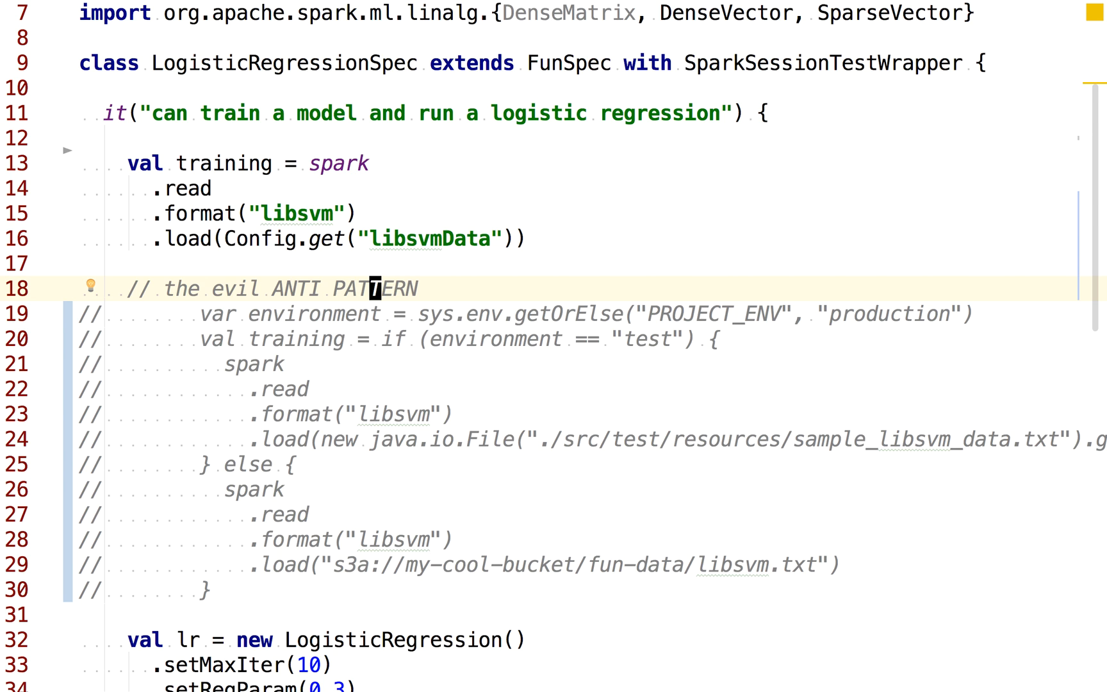
- Reopen Config.scala via 'Con' search and highlight the var test map declaration
type("Con")
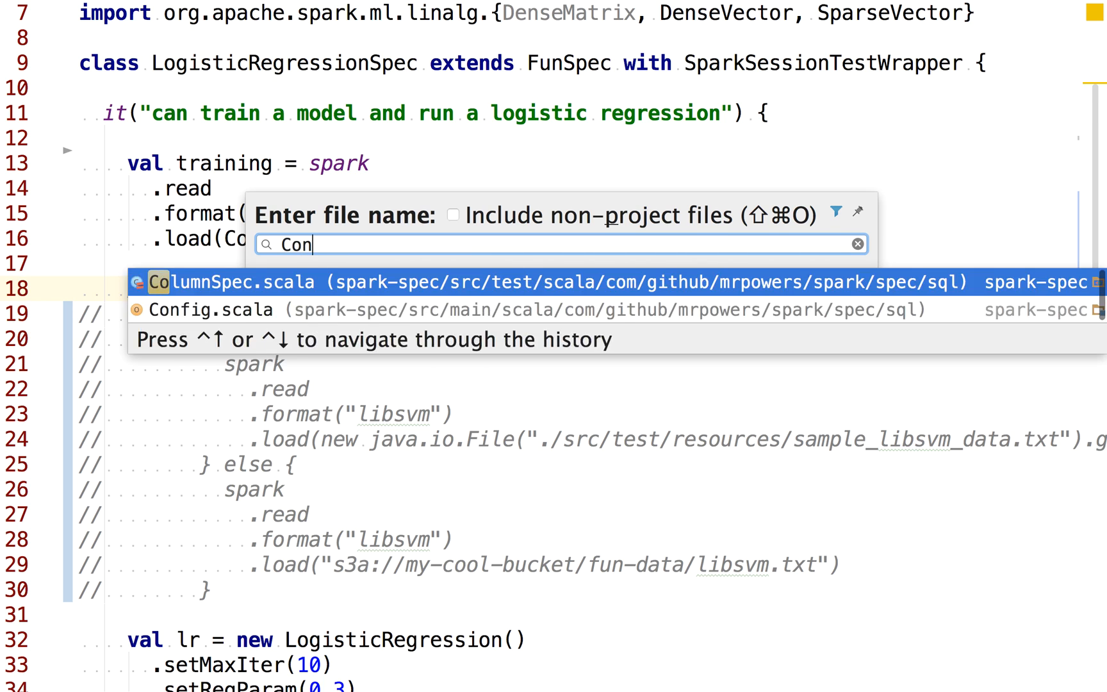
left_click(207, 308)
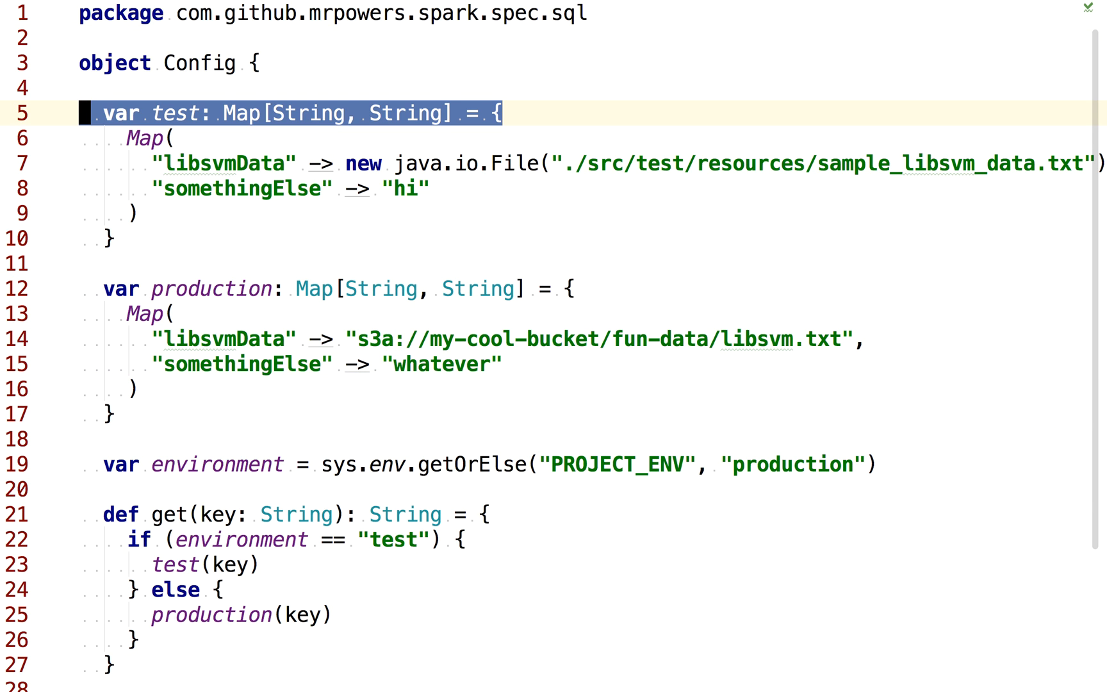
left_click_drag(105, 111, 109, 239)
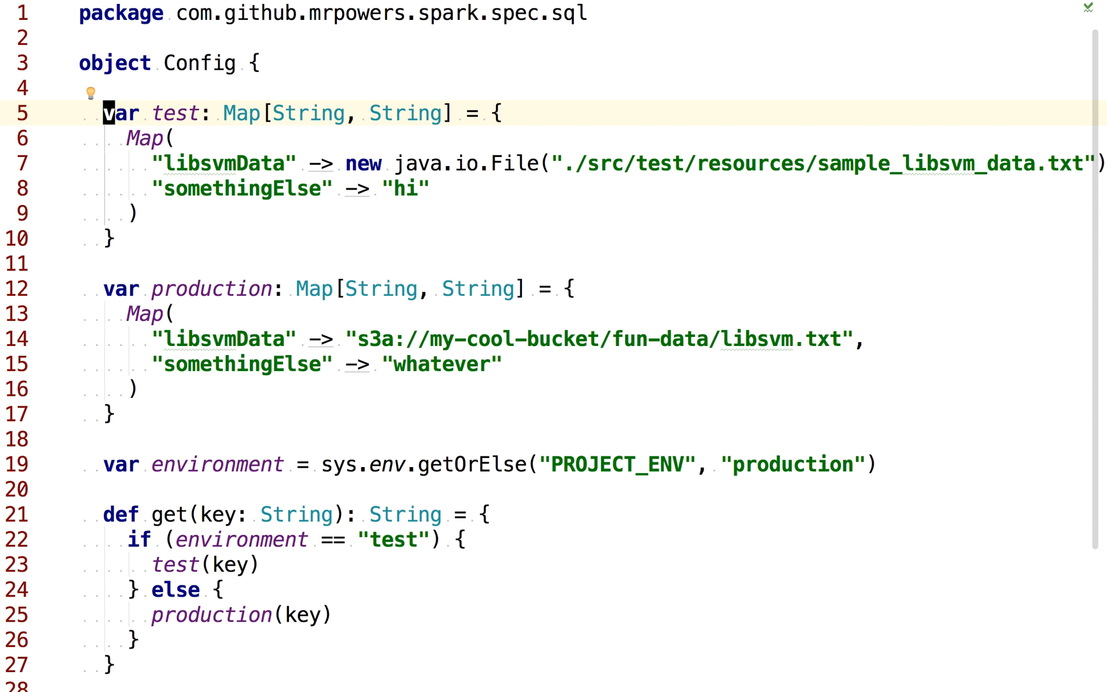
double_click(236, 189)
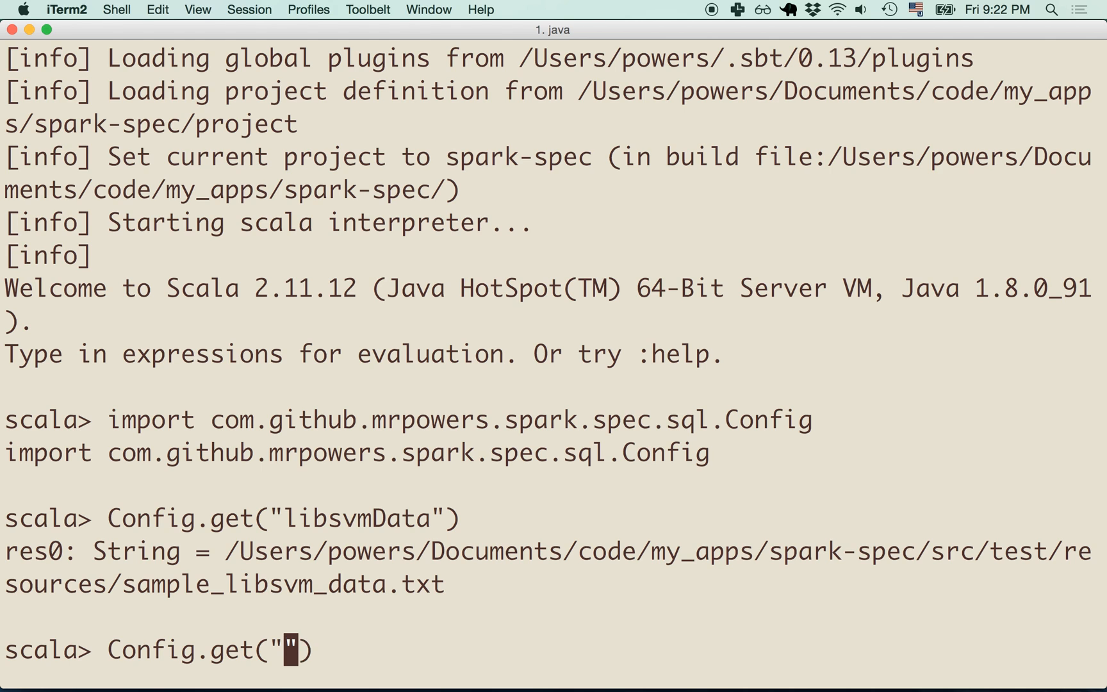
- Evaluate Config.get("somethingElse") returning hi, then display the full Config.test map
type("something")
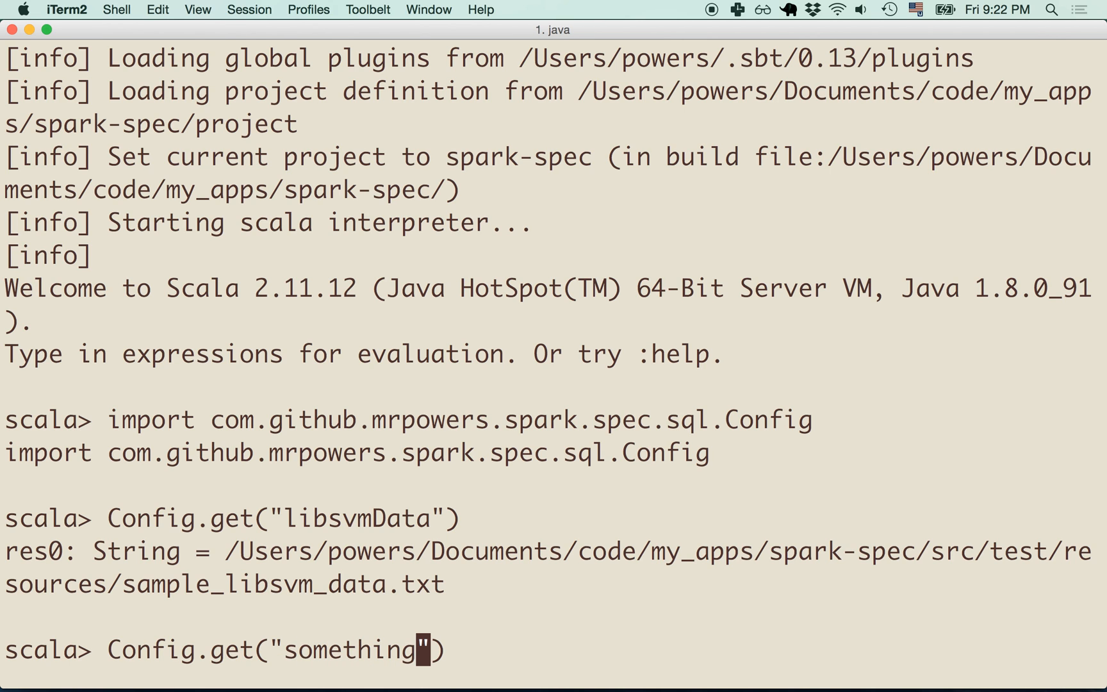
type("Else")
key("Return")
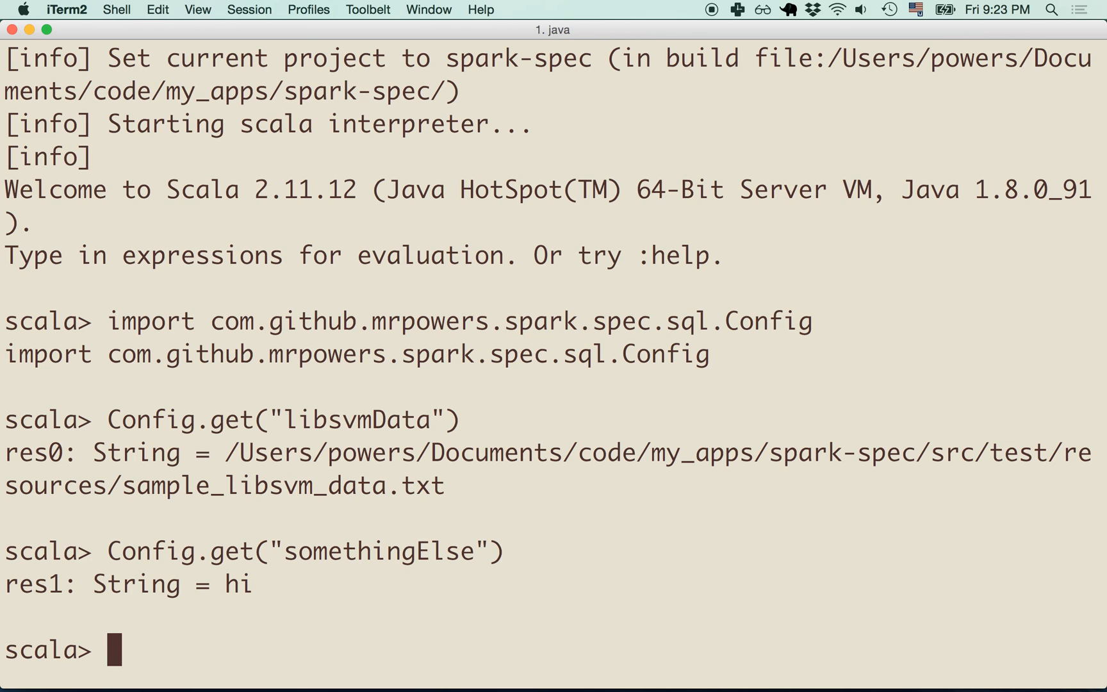
type("Config.")
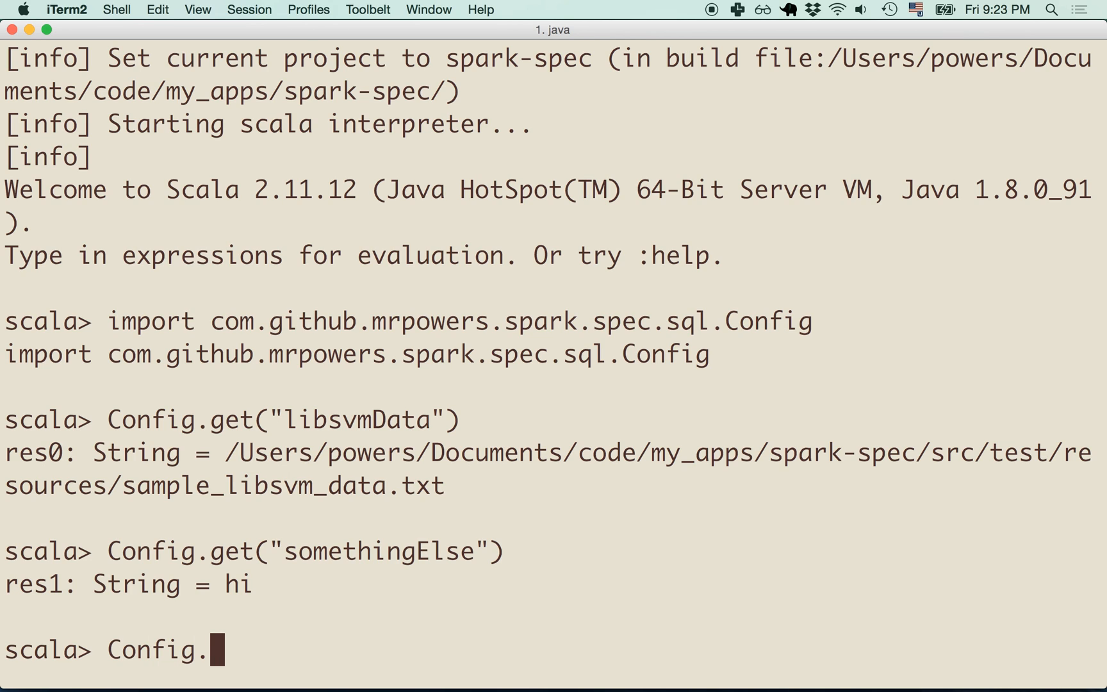
type("test")
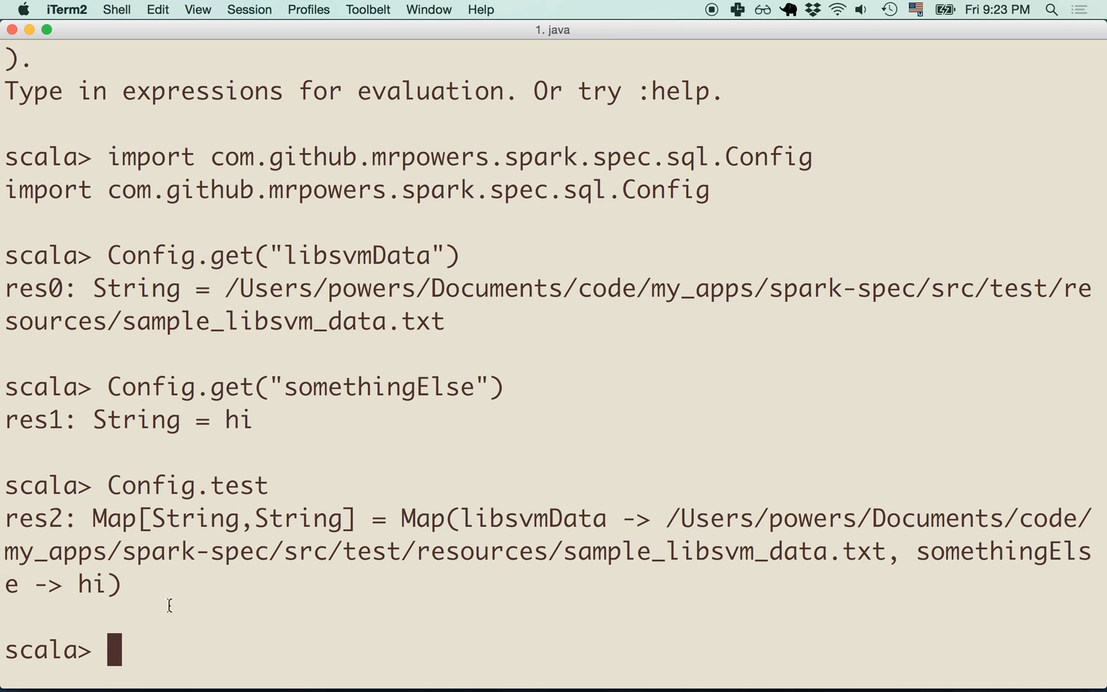
- Reassign Config.test = Config.test ++ Map("somethingElse" -> "hi world") in the console
type("Config.test")
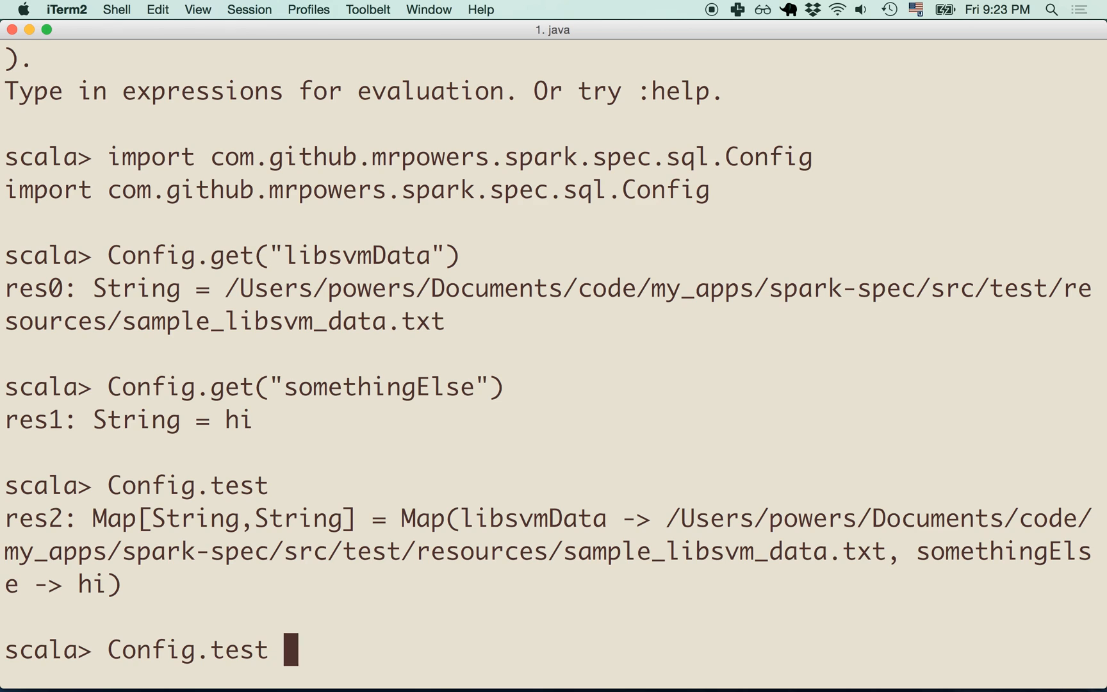
type("= Config.test")
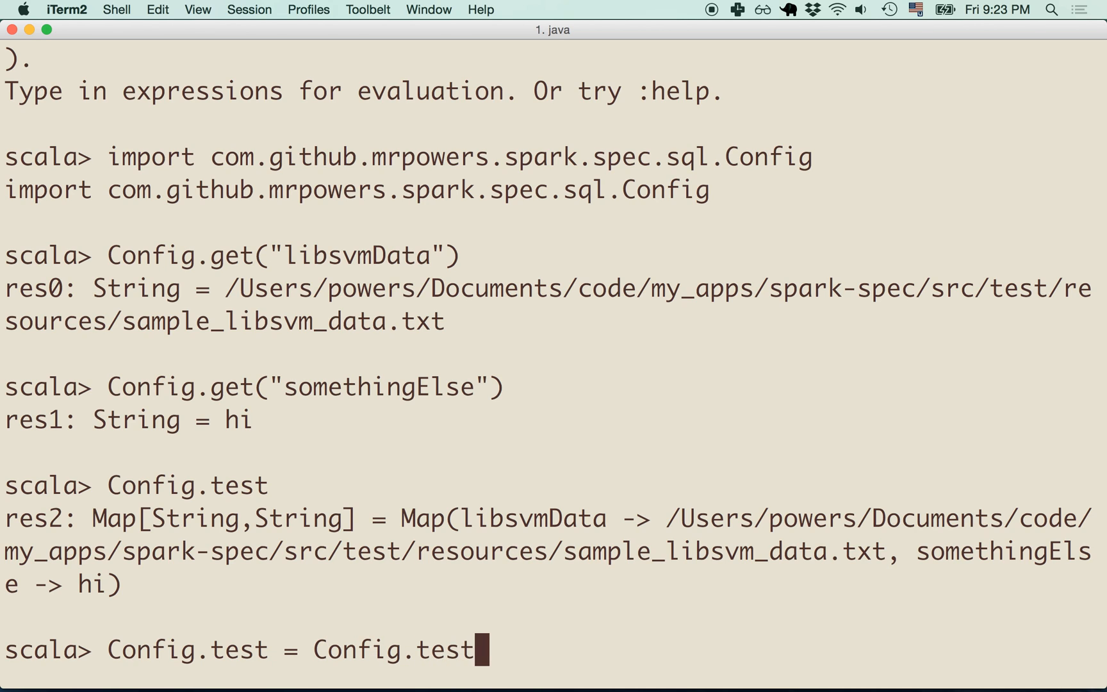
type("++")
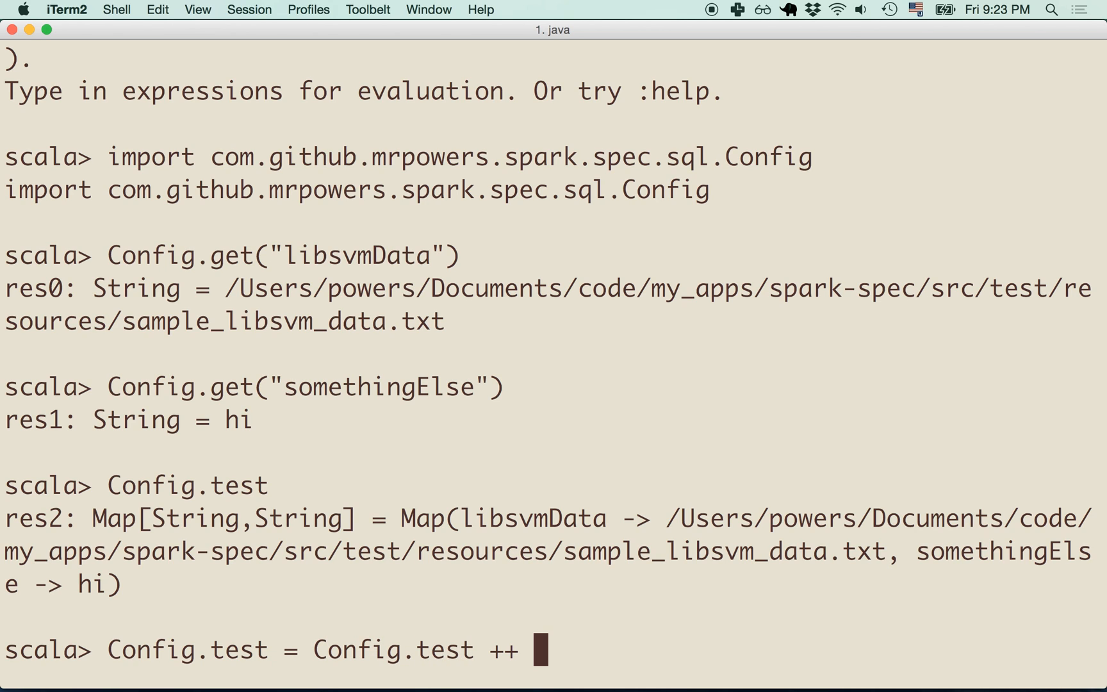
type("Map()")
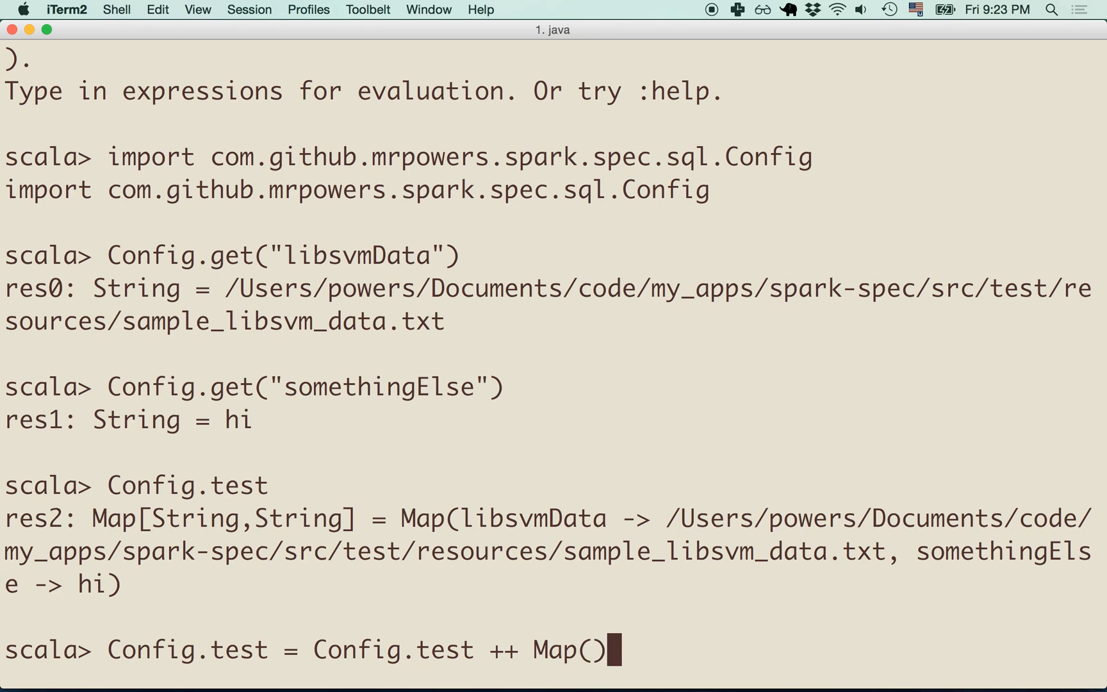
type("\"s")
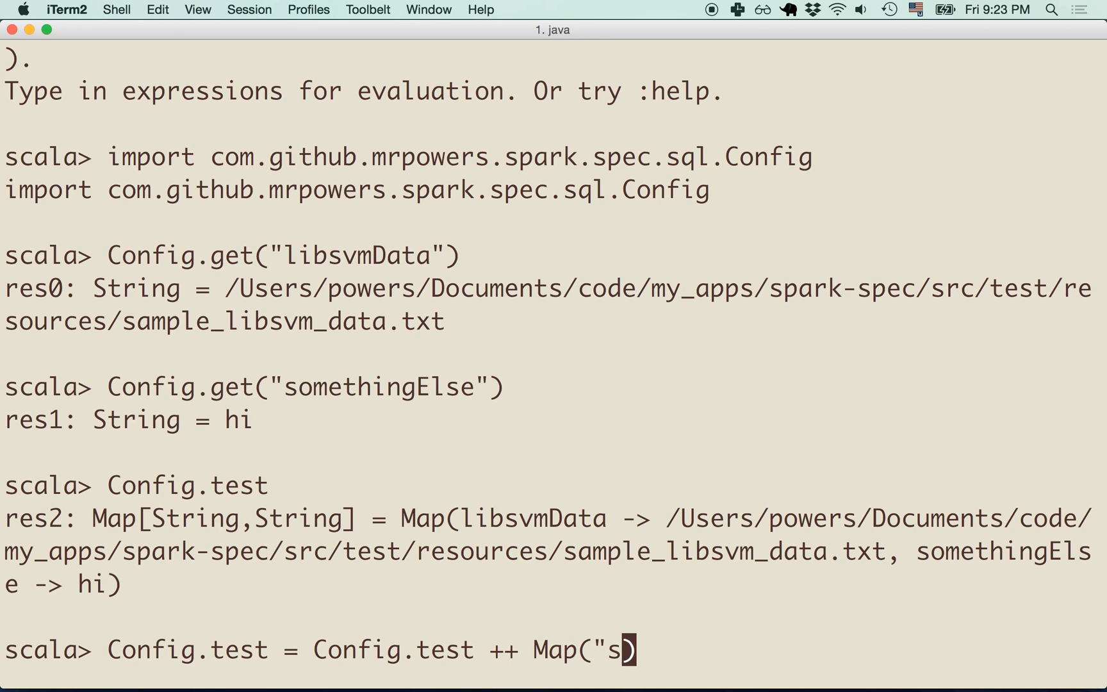
type("omethingElse\"")
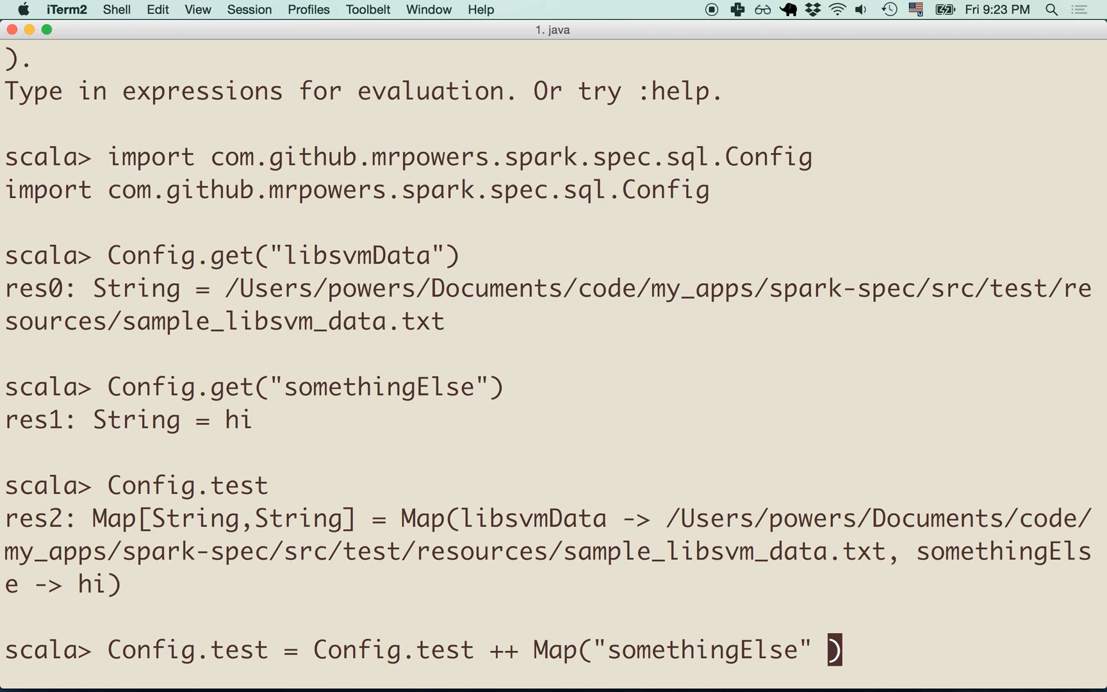
type("-> \"")
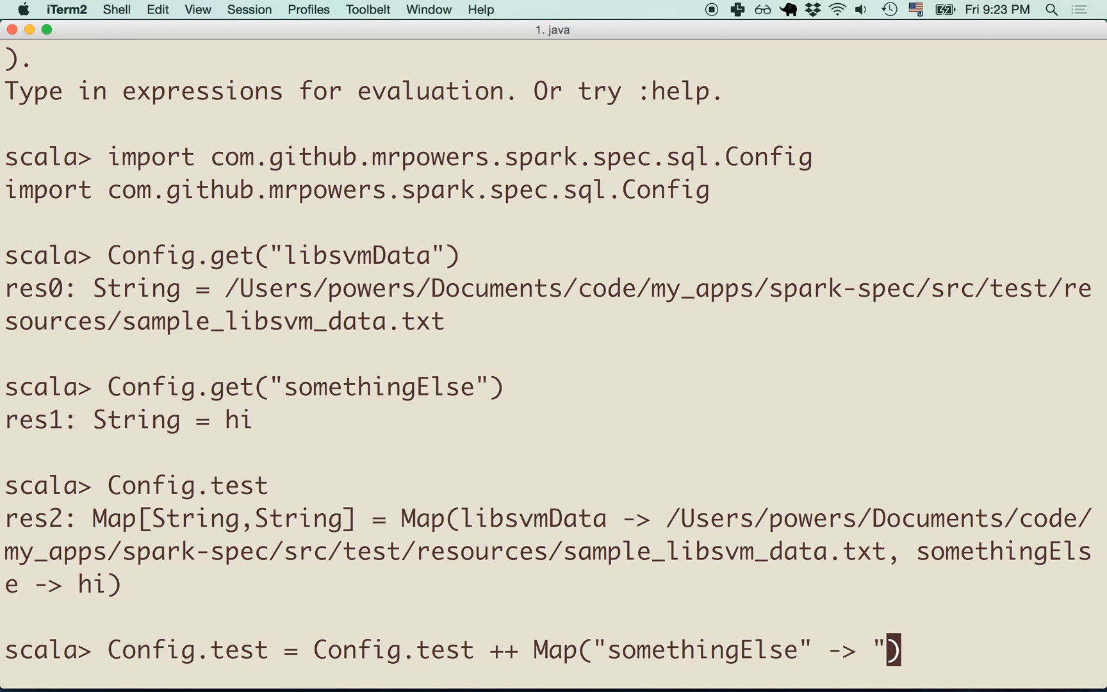
type("hi work")
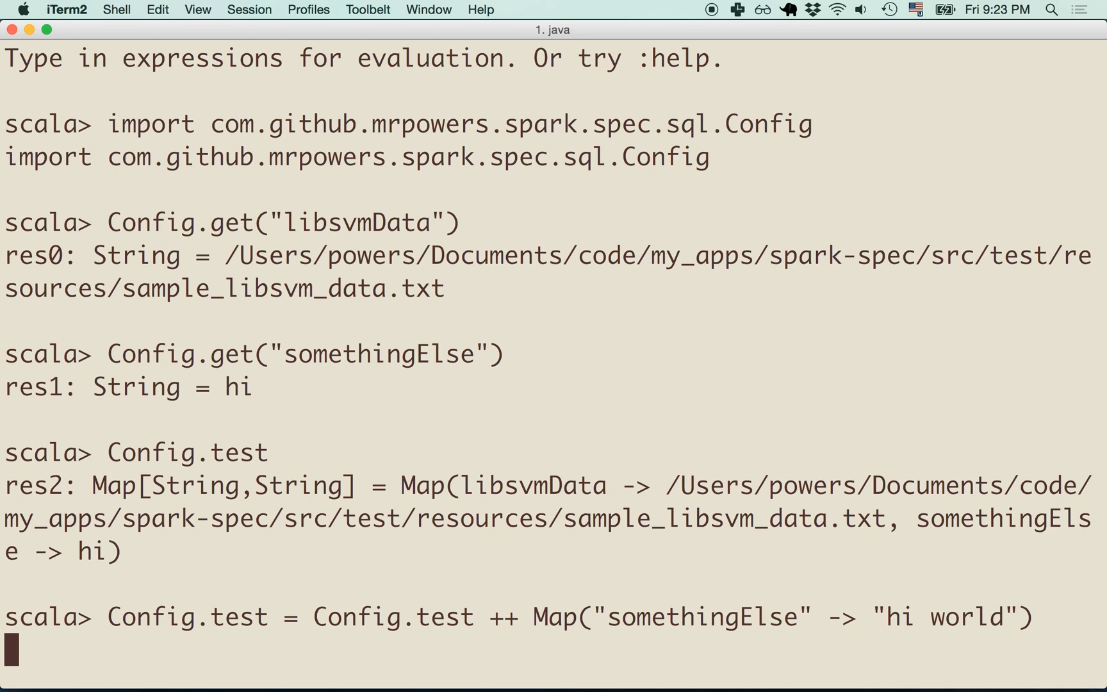
key("Return")
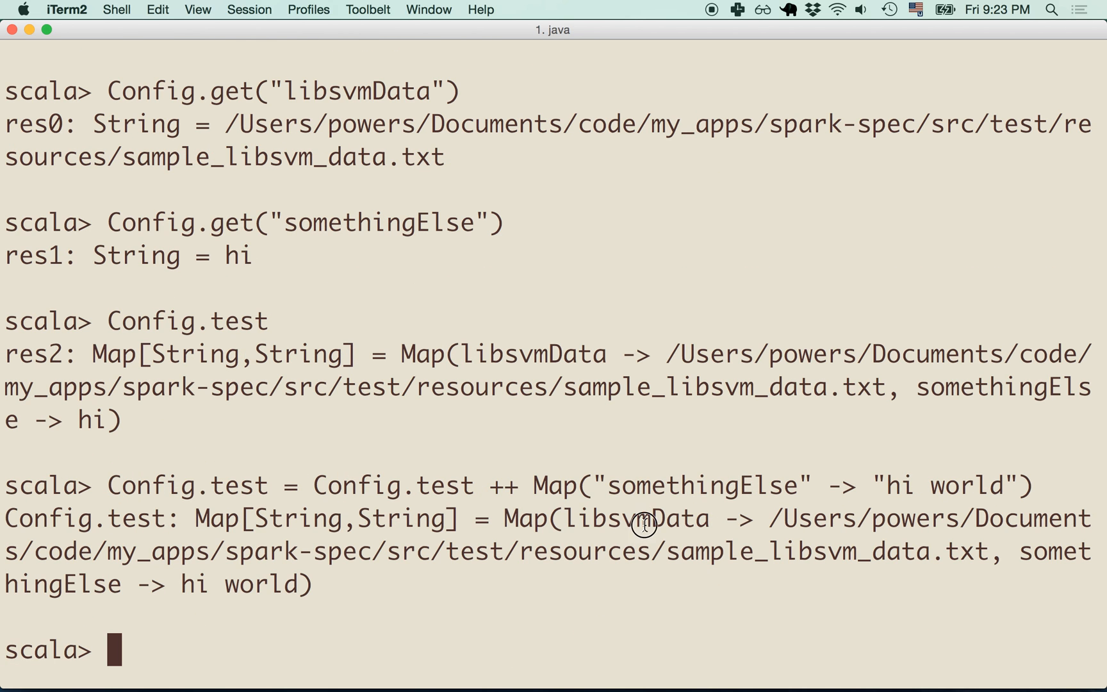
- Evaluate Config.get("somethingElse") again, confirming it now returns hi world
double_click(635, 519)
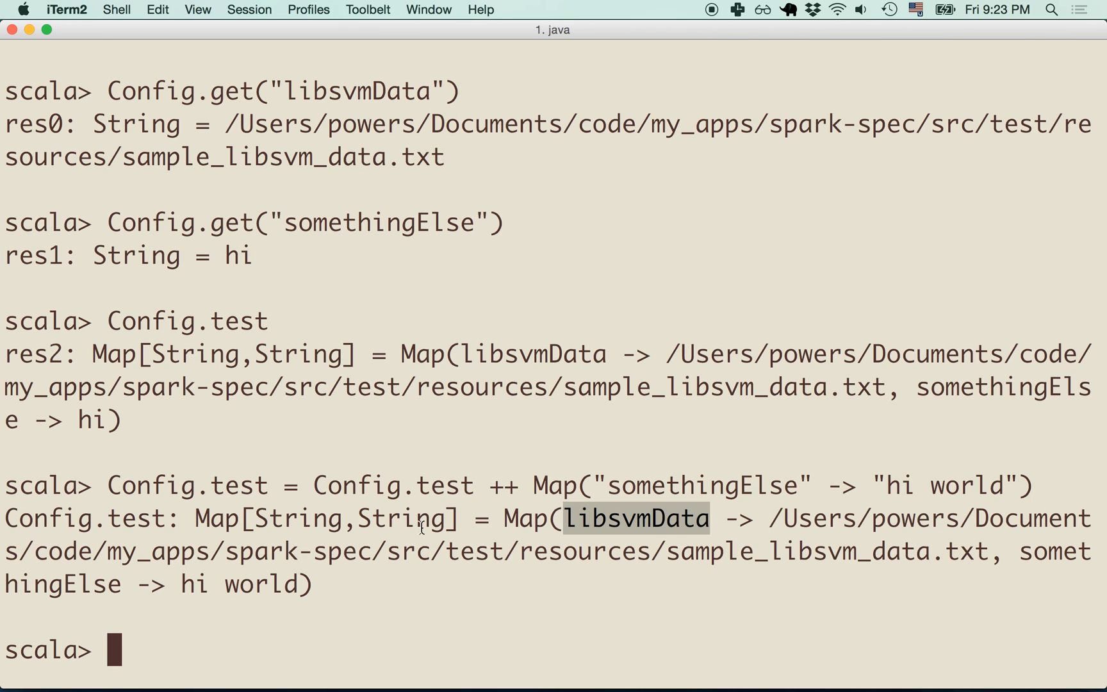
mouse_move(1054, 562)
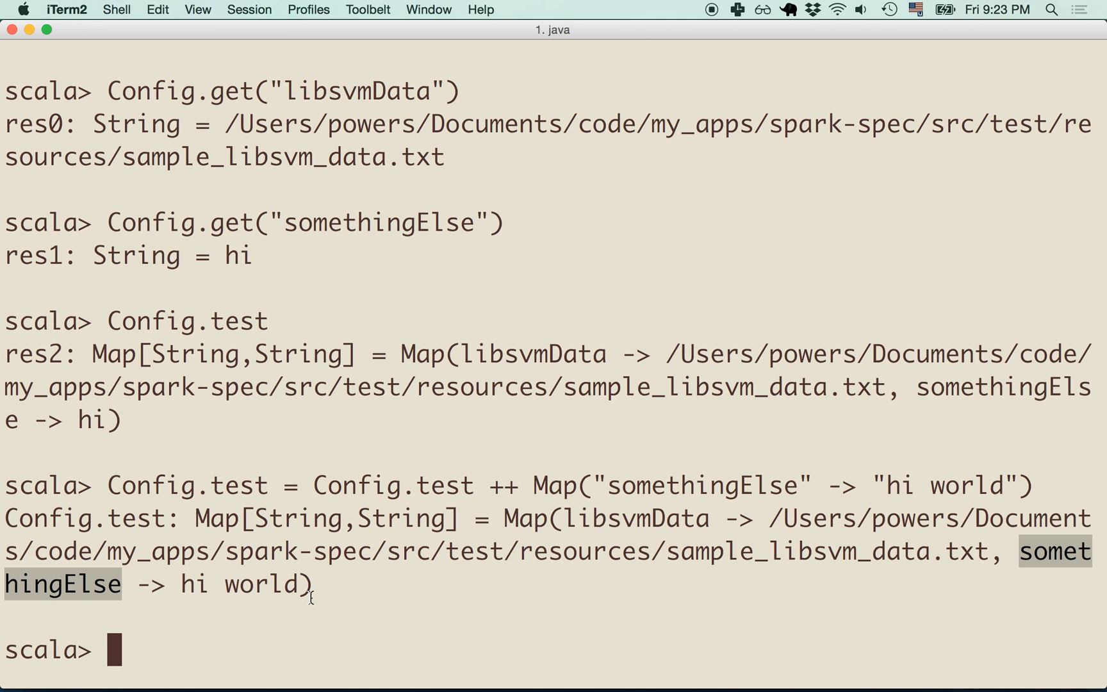
type("Config.get(\"somethingElse\")")
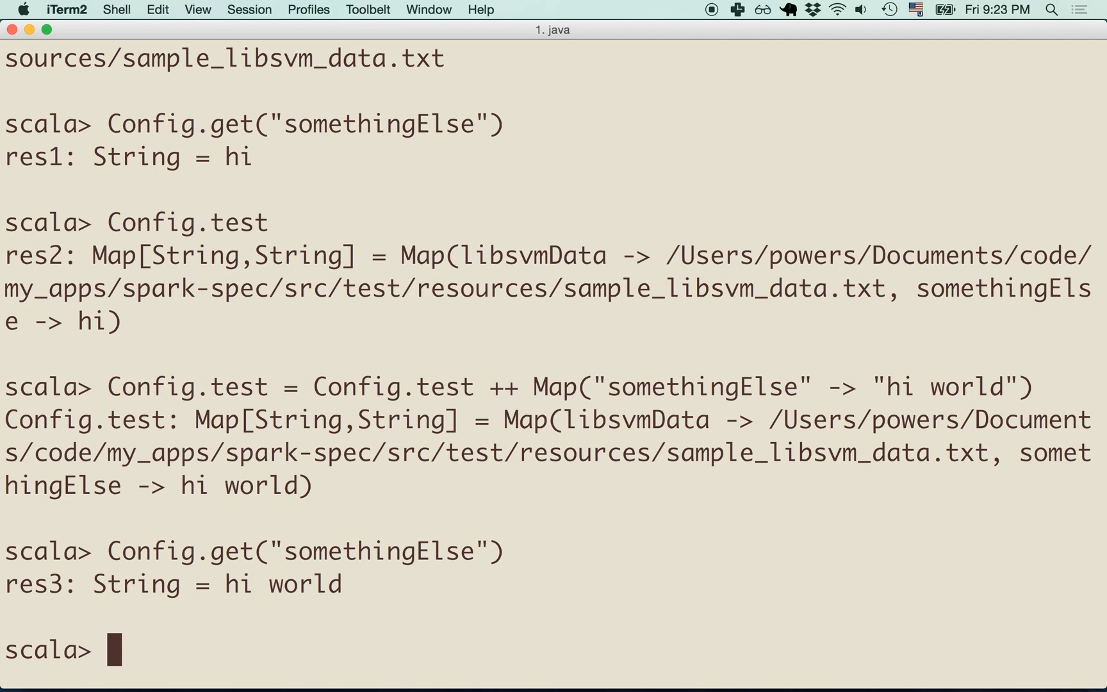
key("cmd+tab")
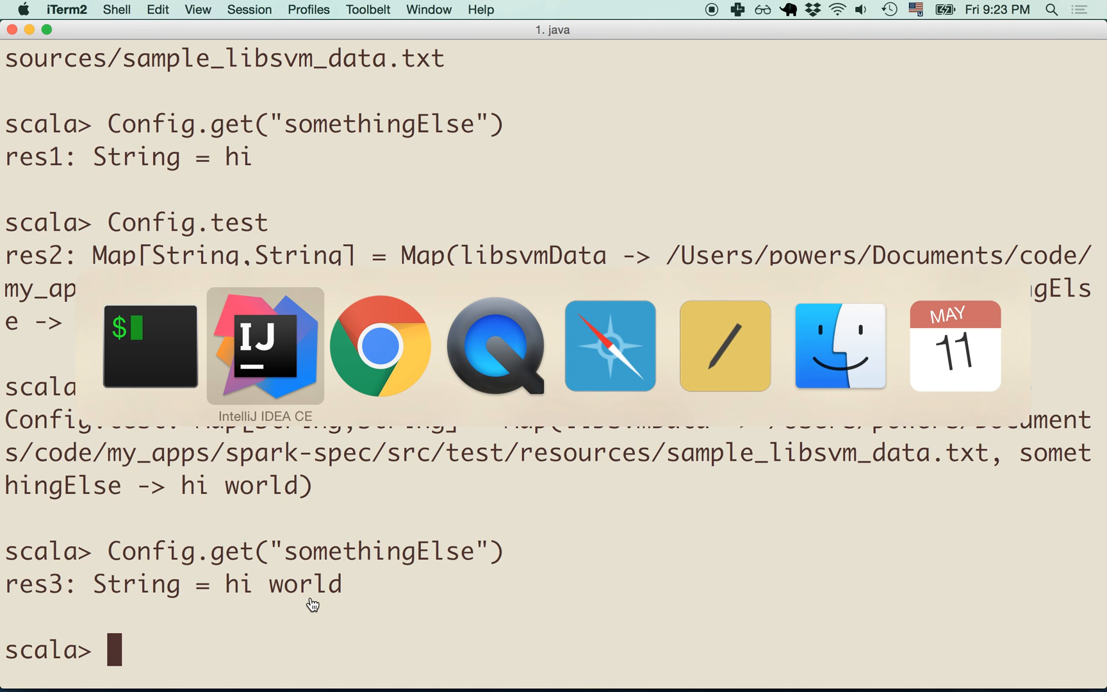
- Scroll the MungingData article down to the 'Setting the PROJECT_ENV variable for test runs' section
left_click(382, 348)
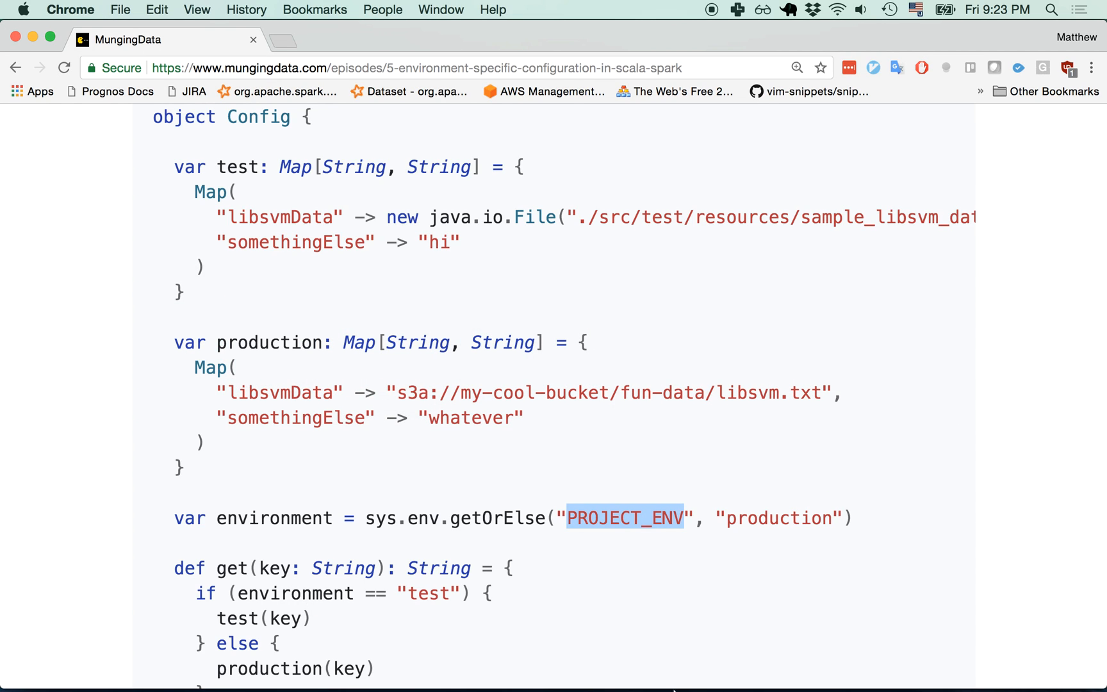
scroll("up", 3)
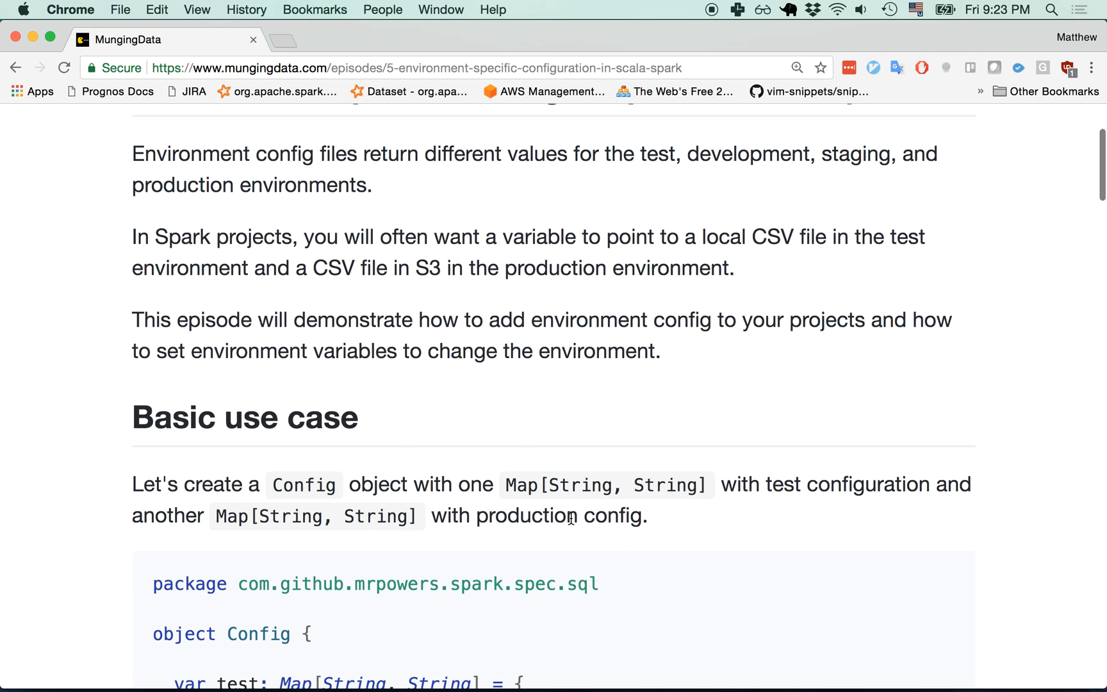
scroll("down", 3)
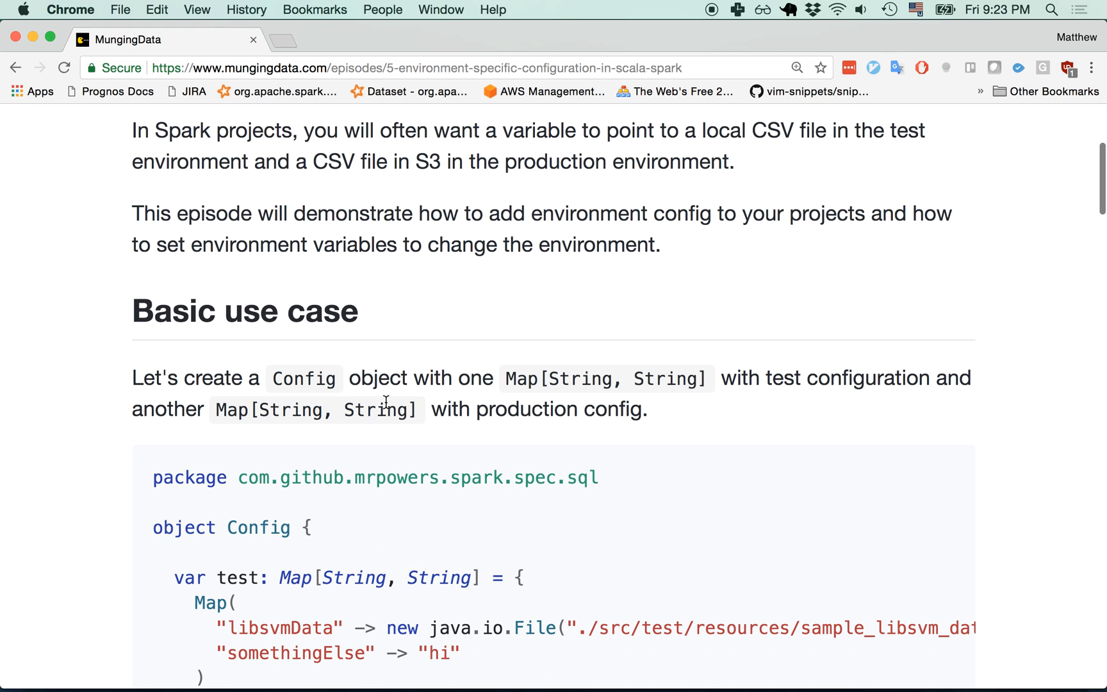
scroll("down", 3)
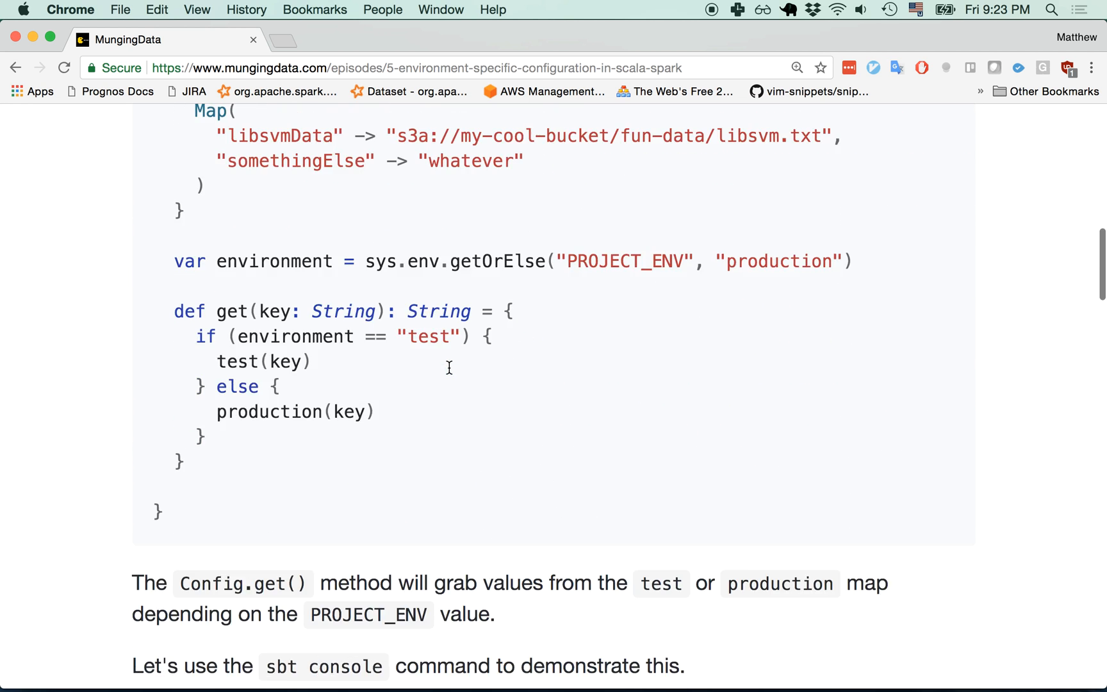
scroll("down", 3)
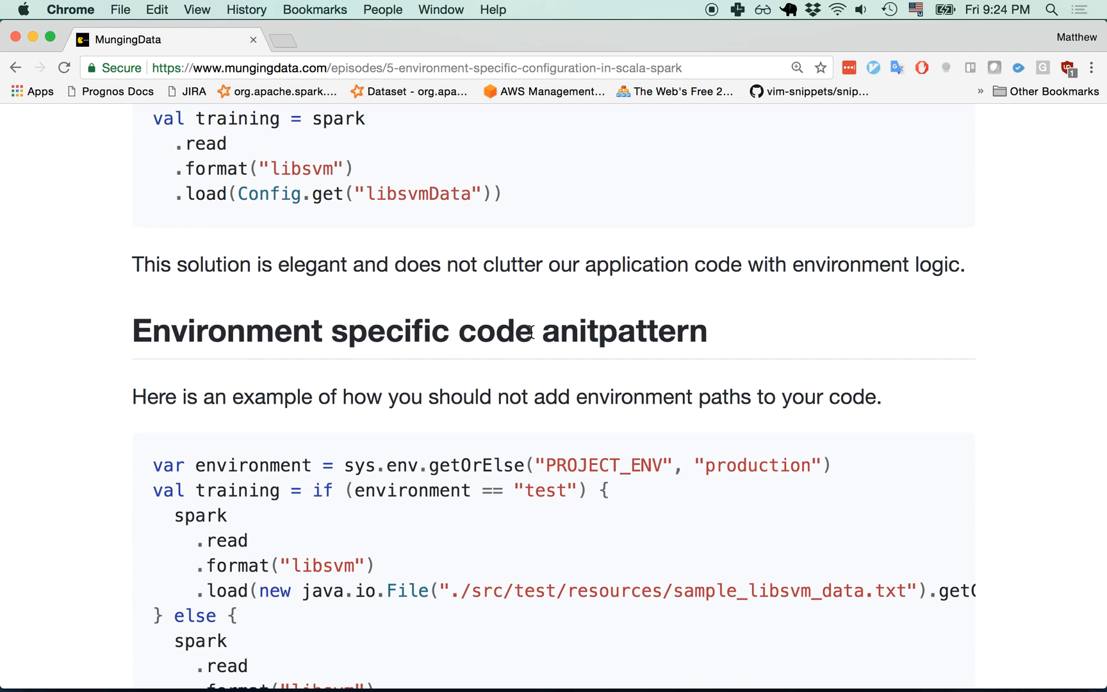
mouse_move(484, 346)
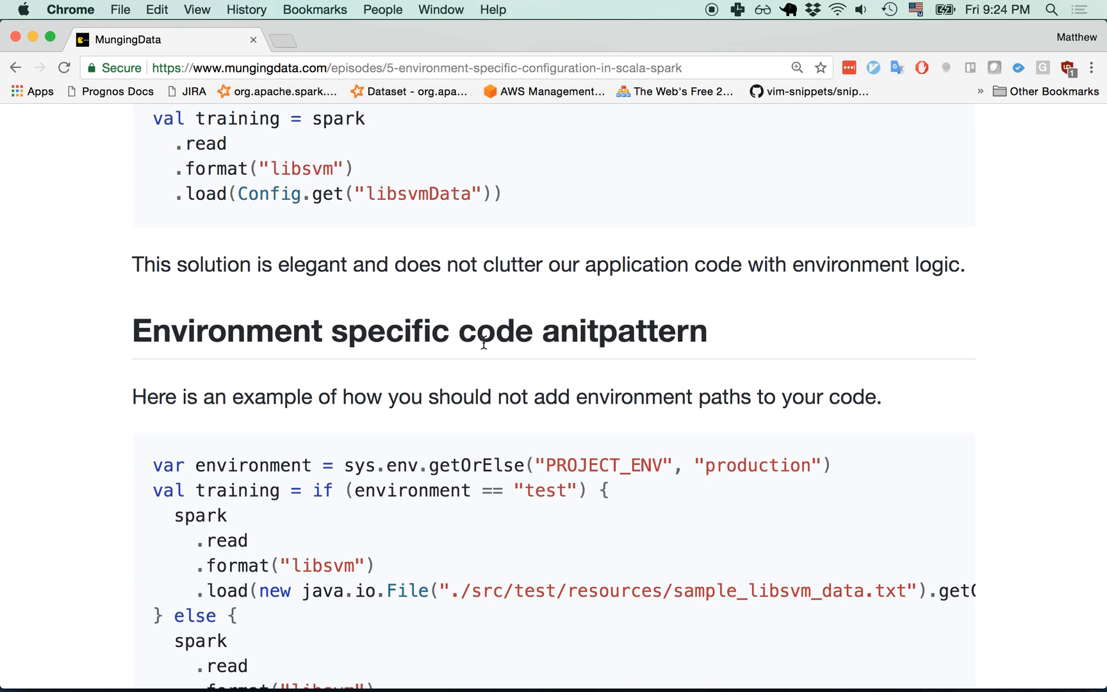
scroll("down", 3)
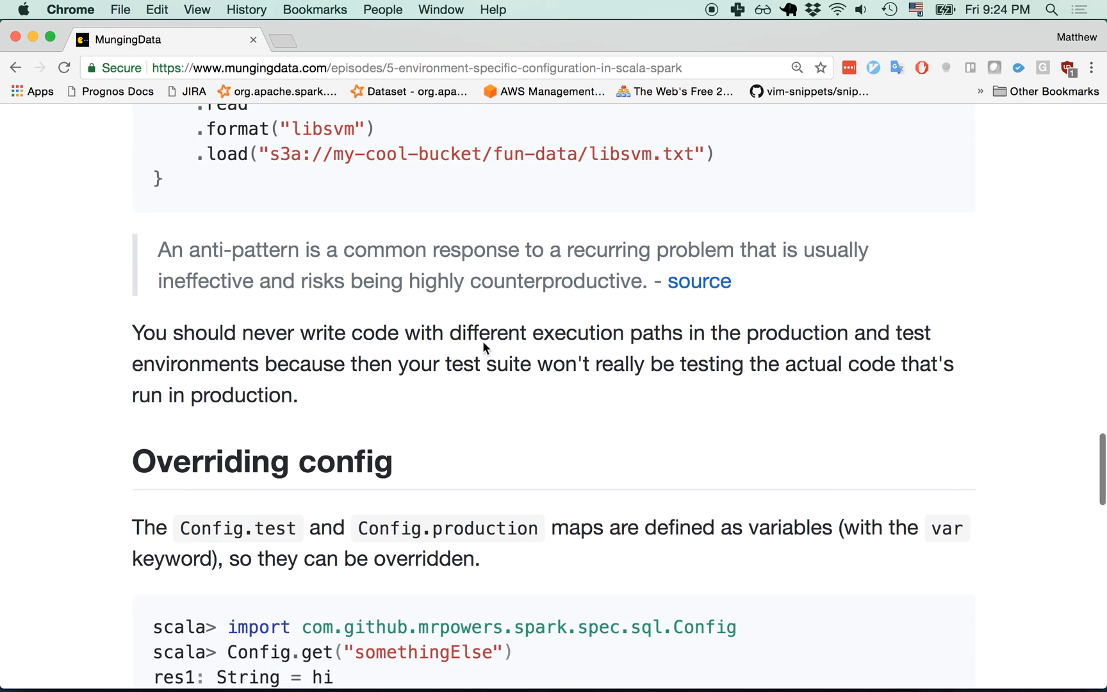
scroll("down", 3)
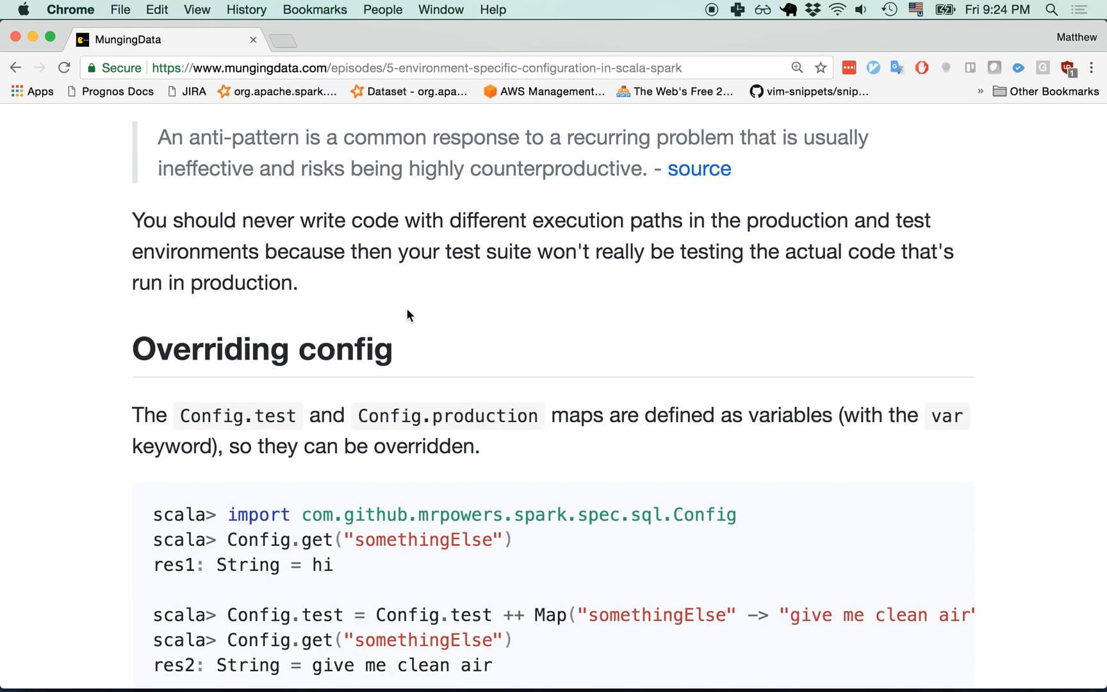
mouse_move(179, 365)
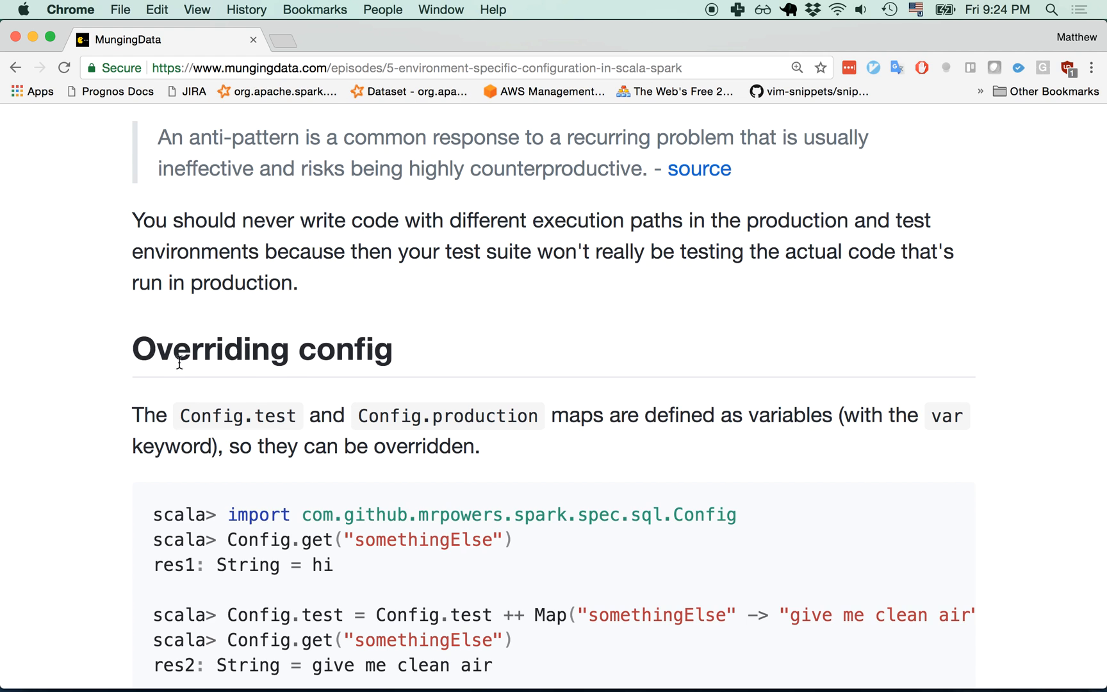
scroll("down", 3)
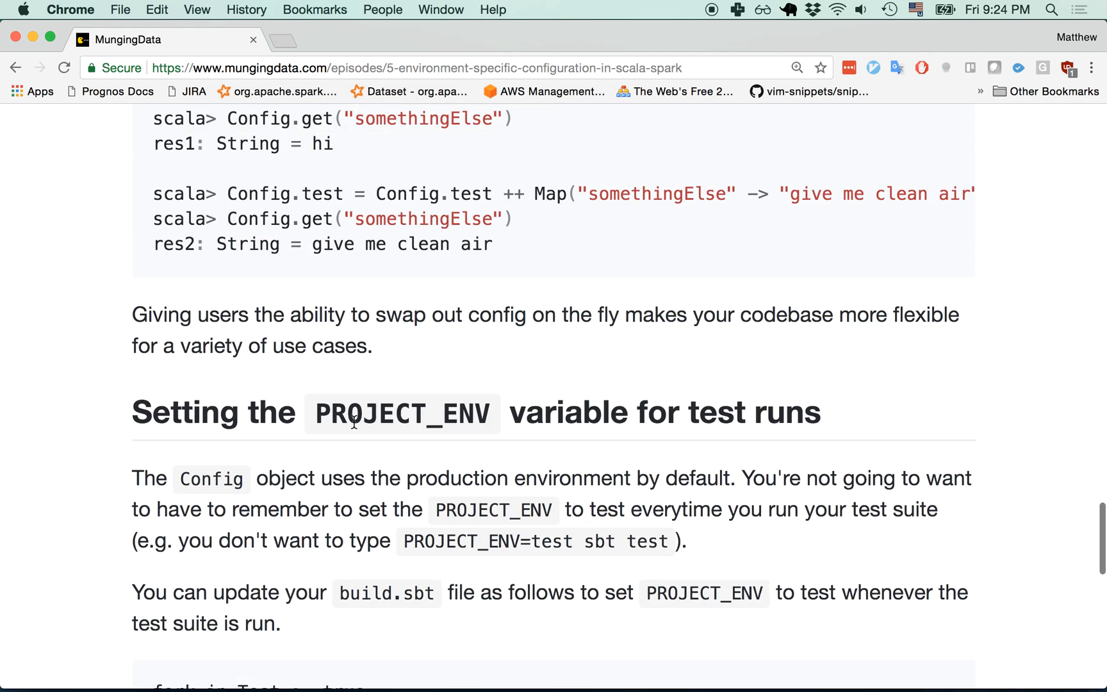
scroll("down", 3)
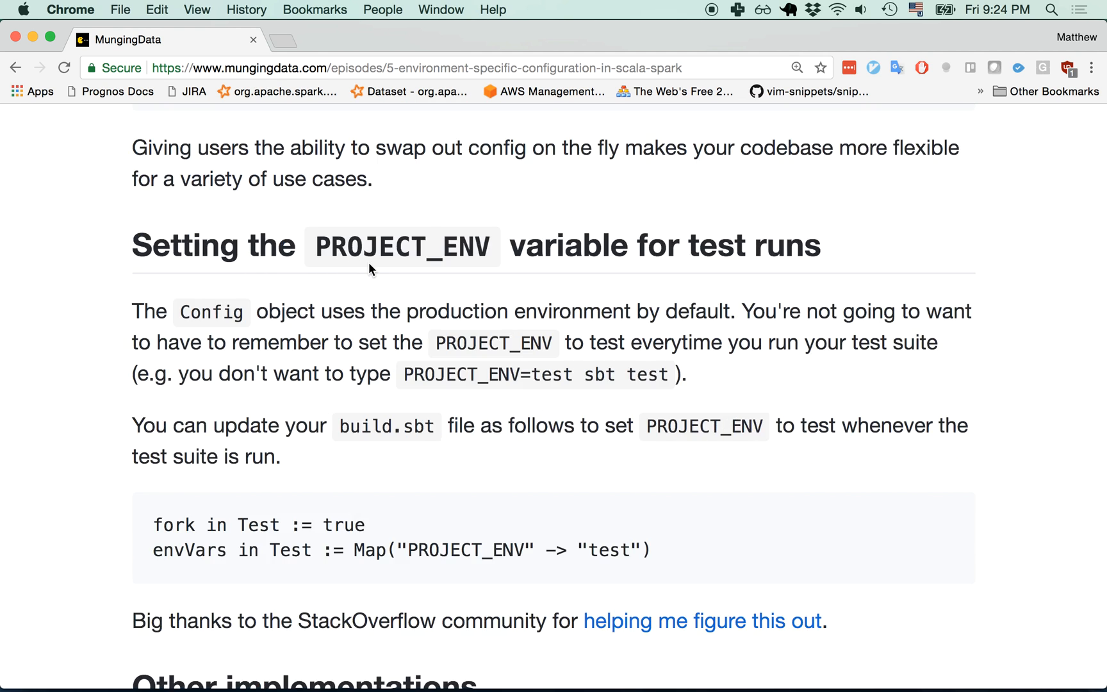
scroll("down", 3)
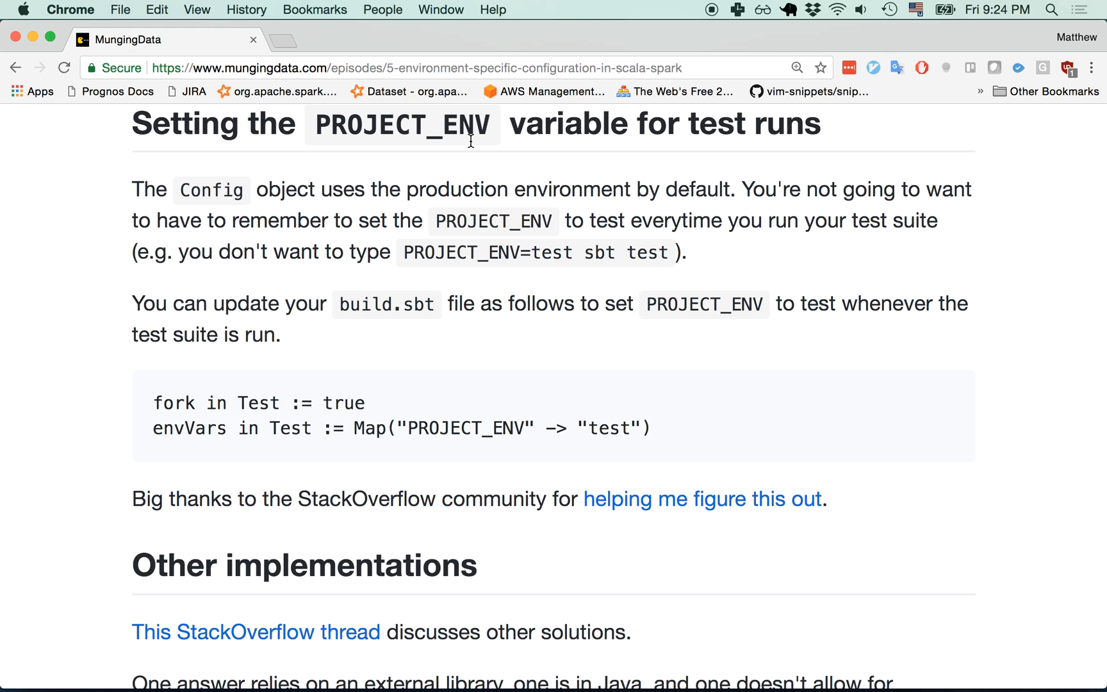
scroll("down", 3)
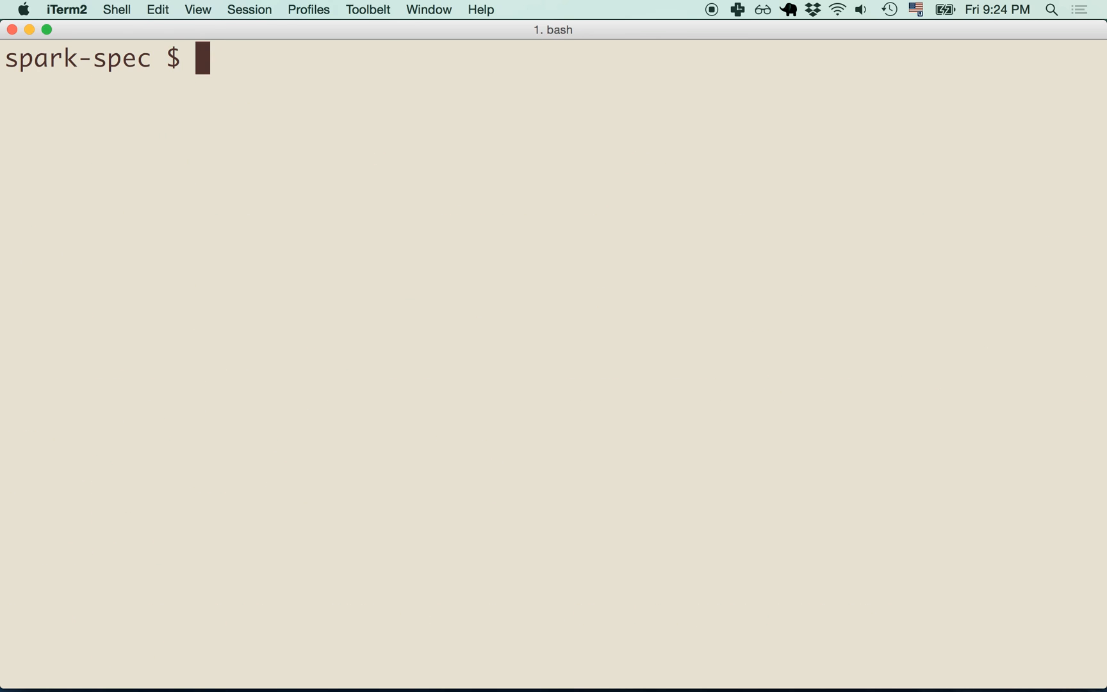
- Leave 'PROJECT_ENV=test sbt test' typed at the bash prompt, commented with #, unrun
type("PROJECT_N")
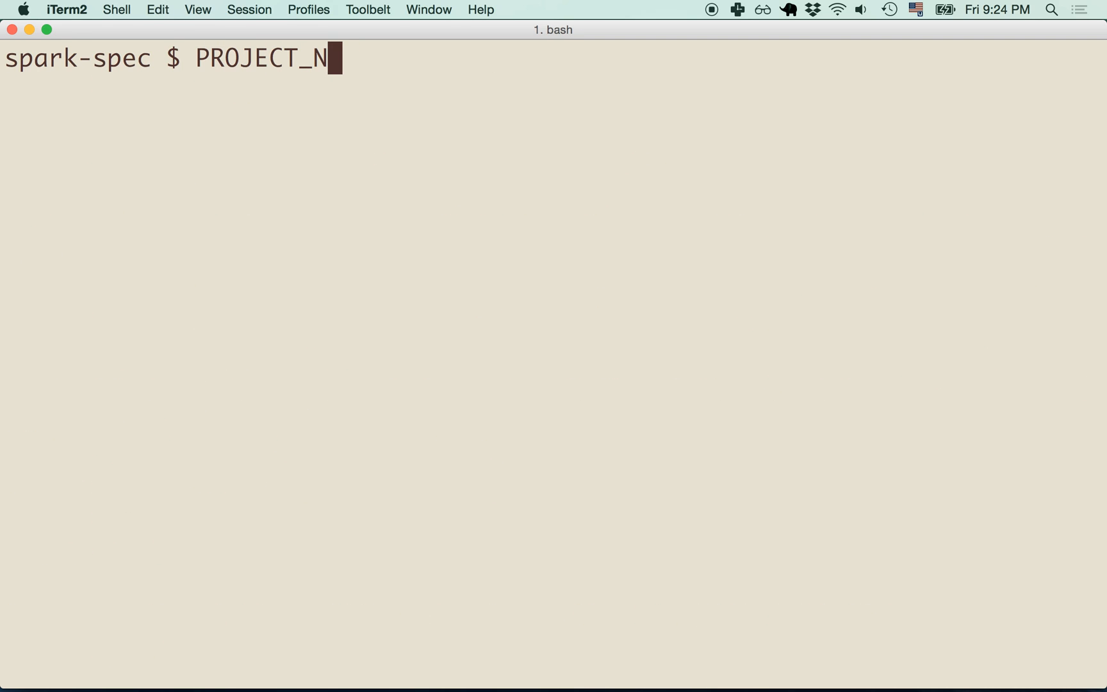
type("ENV=test")
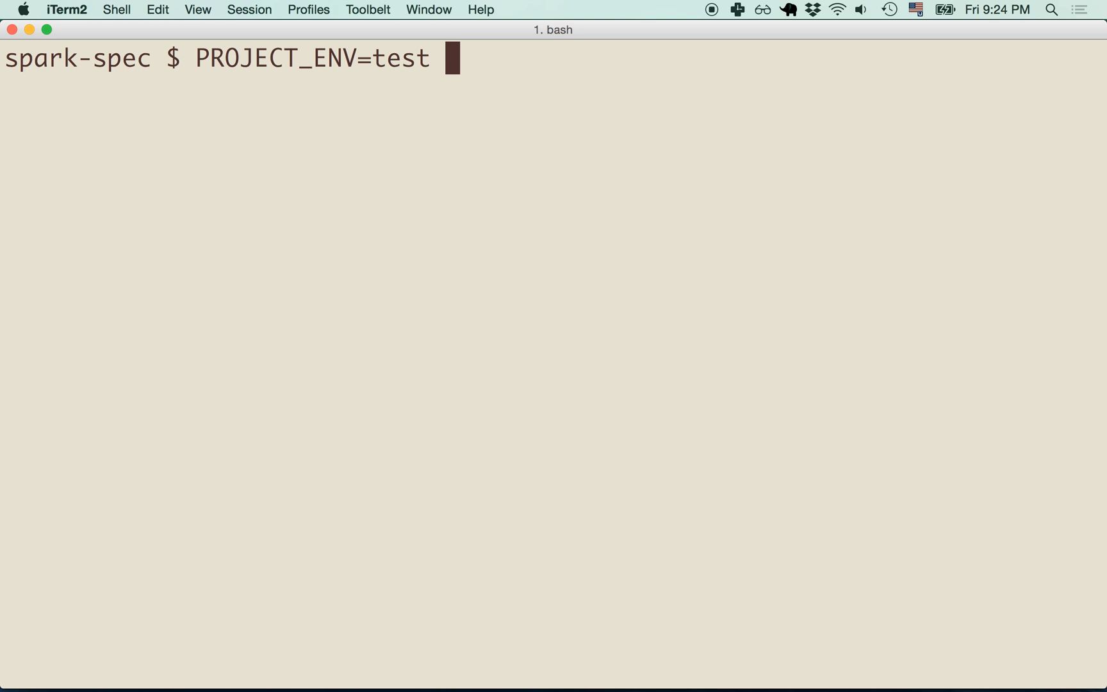
type("sbt test")
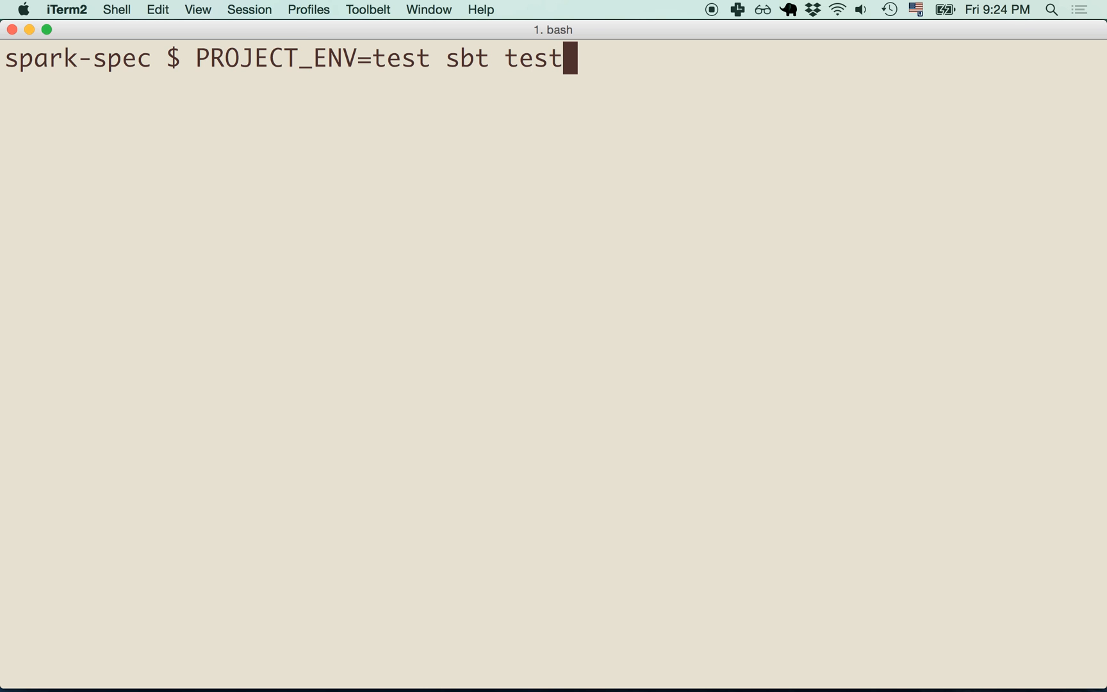
type("#")
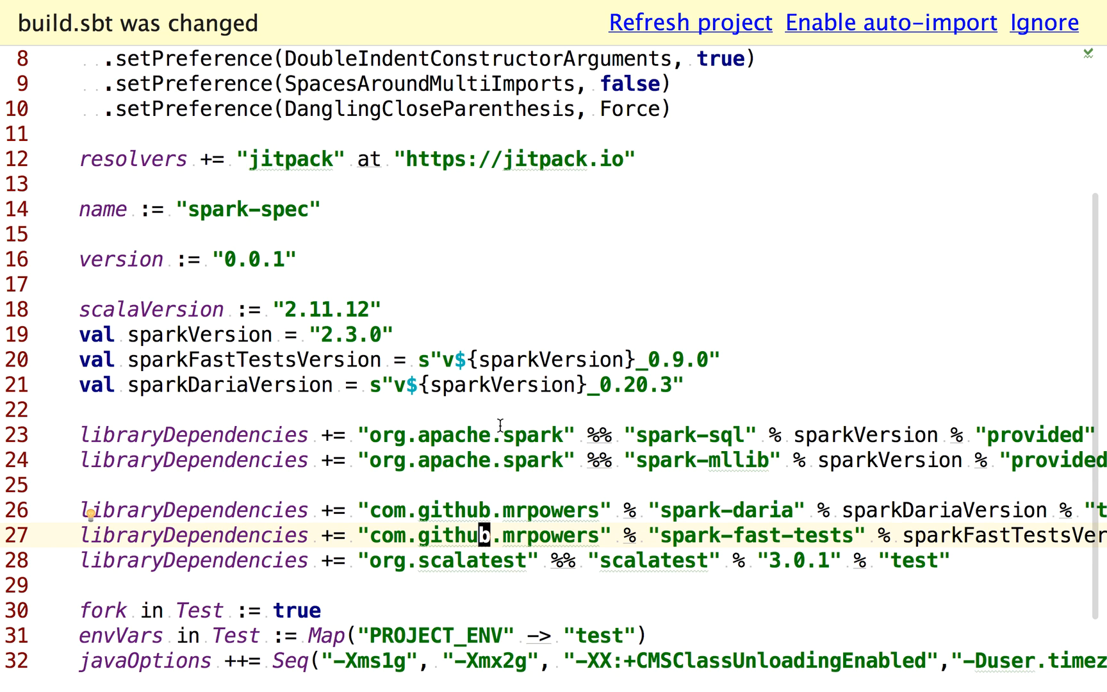
- Show build.sbt's envVars in Test := Map("PROJECT_ENV" -> "test") line
left_click(113, 637)
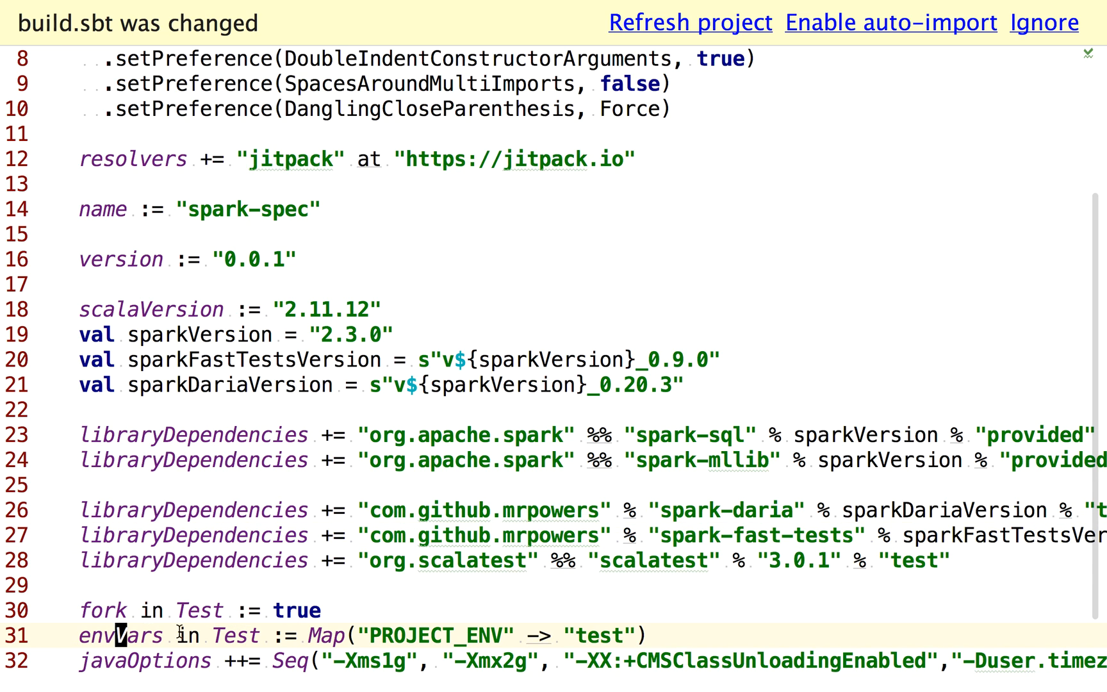